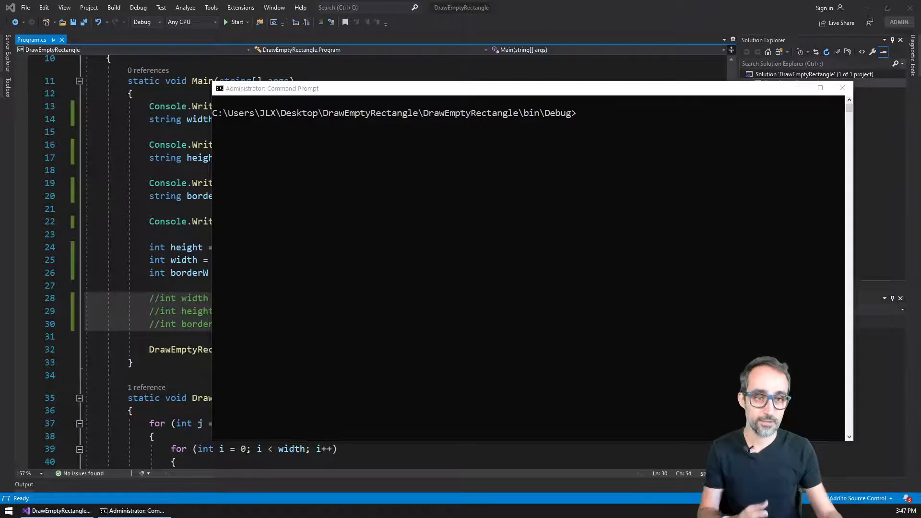
Run DrawEmptyRectangle.exe for a 60-by-20 rectangle with border 2, then rerun with 80 and 15.
{"action": "type", "text": "d"}
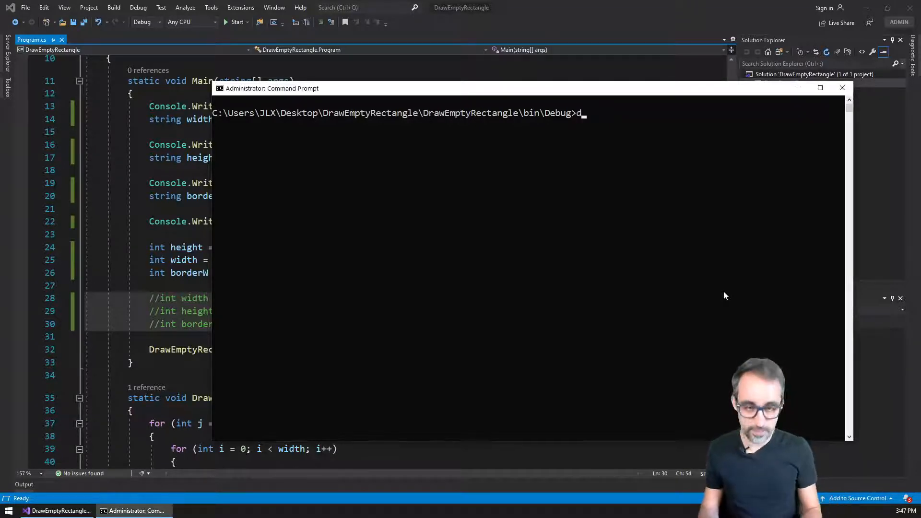
{"action": "type", "text": "rawEmptyRectangle.exe"}
{"action": "type", "text": "60"}
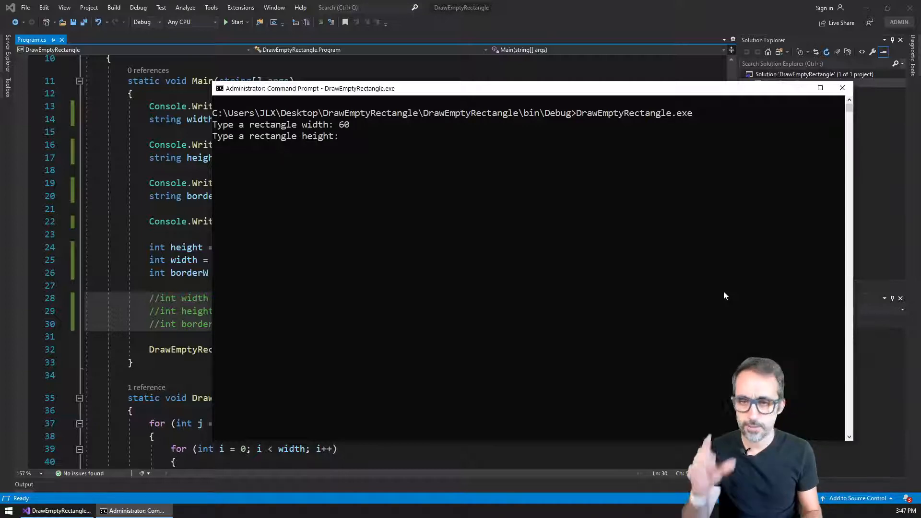
{"action": "type", "text": "20"}
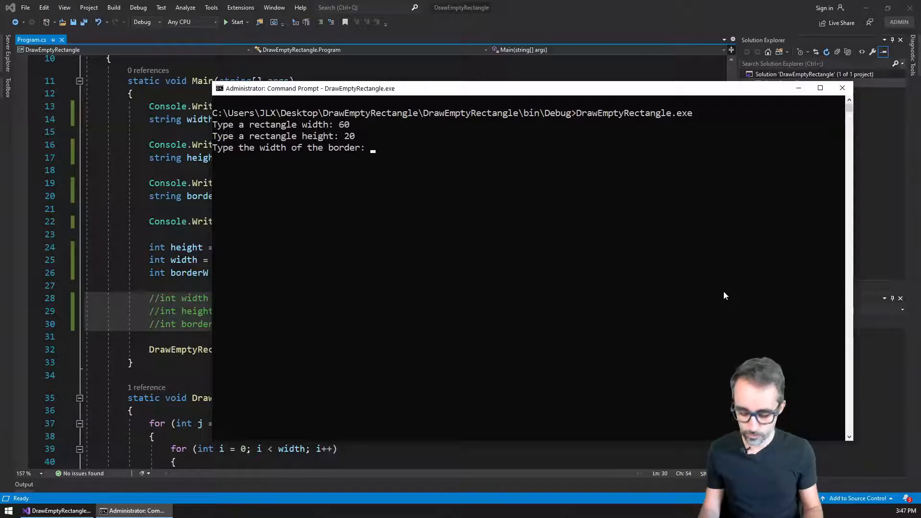
{"action": "type", "text": "2"}
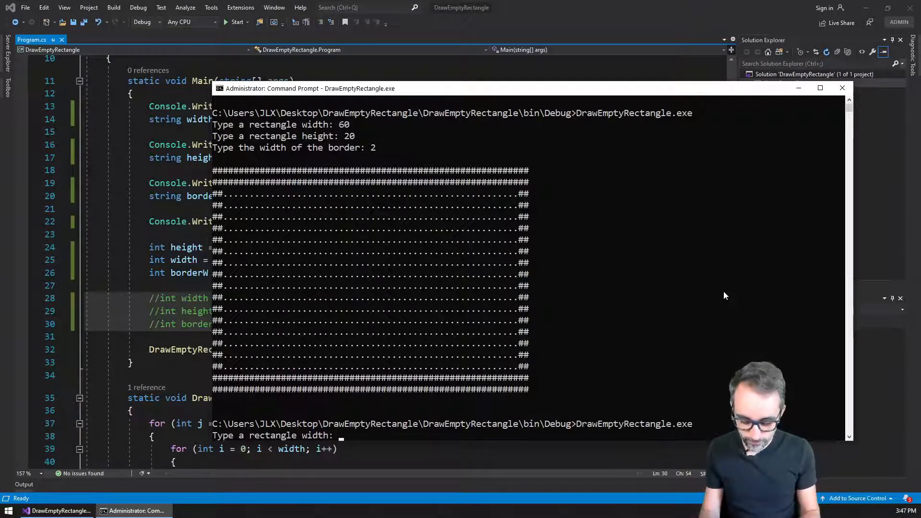
{"action": "type", "text": "80"}
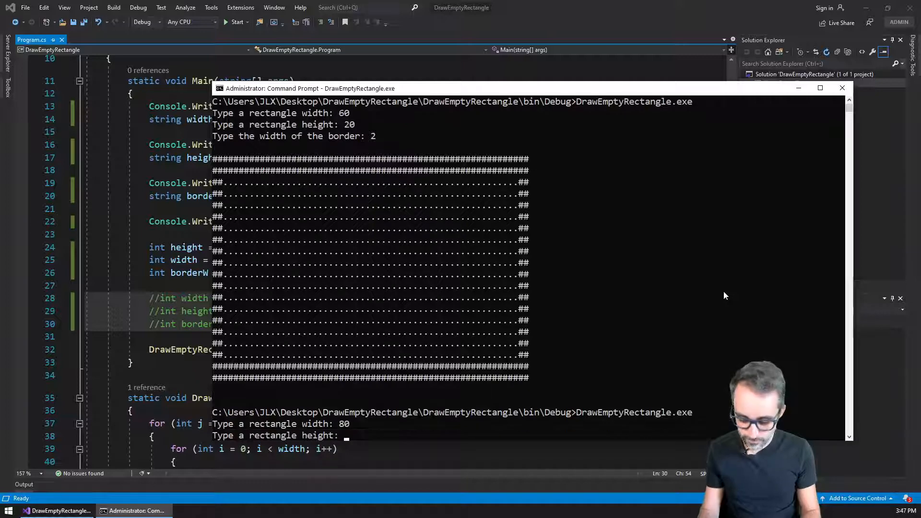
{"action": "type", "text": "15"}
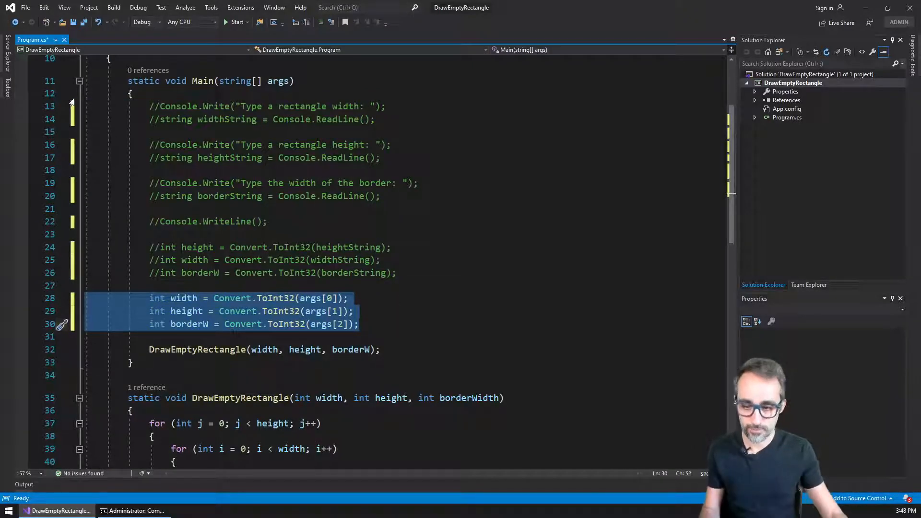
Build the solution and clear the Command Prompt screen with cls.
{"action": "left_click", "coordinate": [113, 7]}
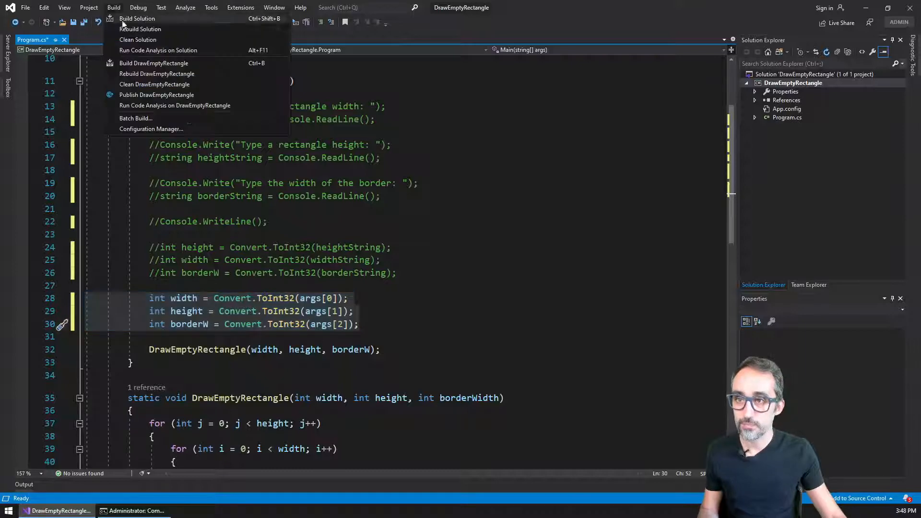
{"action": "left_click", "coordinate": [137, 18]}
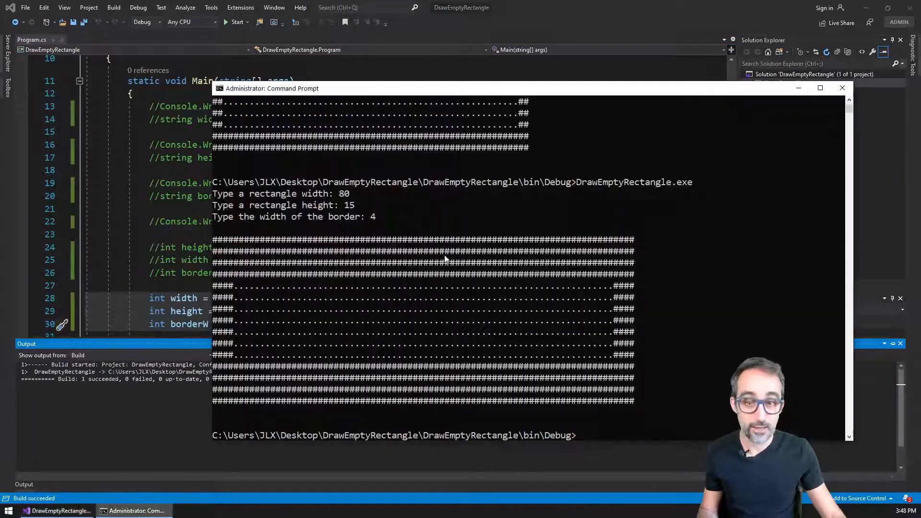
{"action": "type", "text": "cls"}
{"action": "type", "text": "DrawEmptyRectangle.exe"}
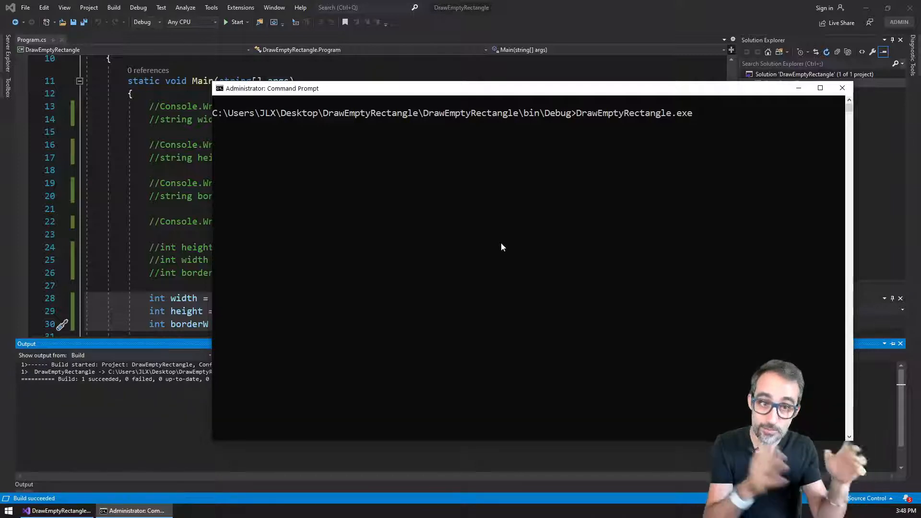
Run DrawEmptyRectangle.exe with command-line arguments 50 20, then try 80 15 4.
{"action": "type", "text": "50"}
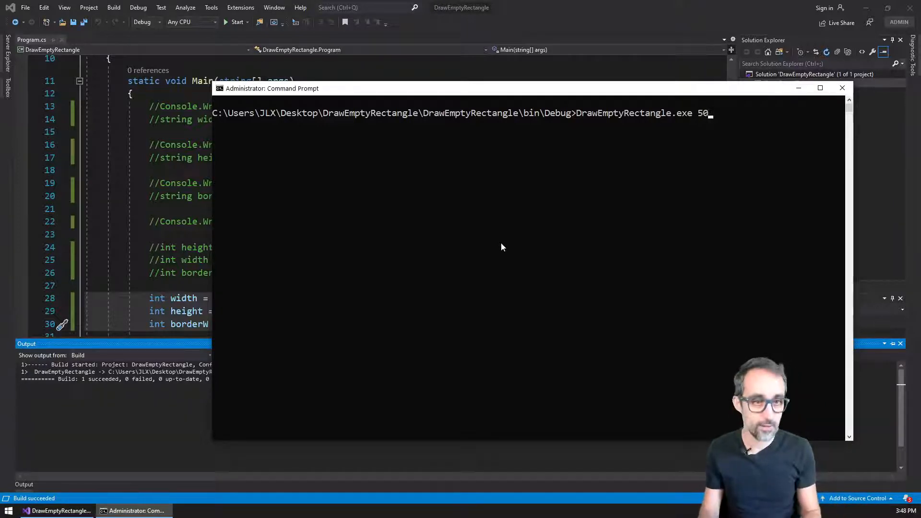
{"action": "type", "text": "20 2"}
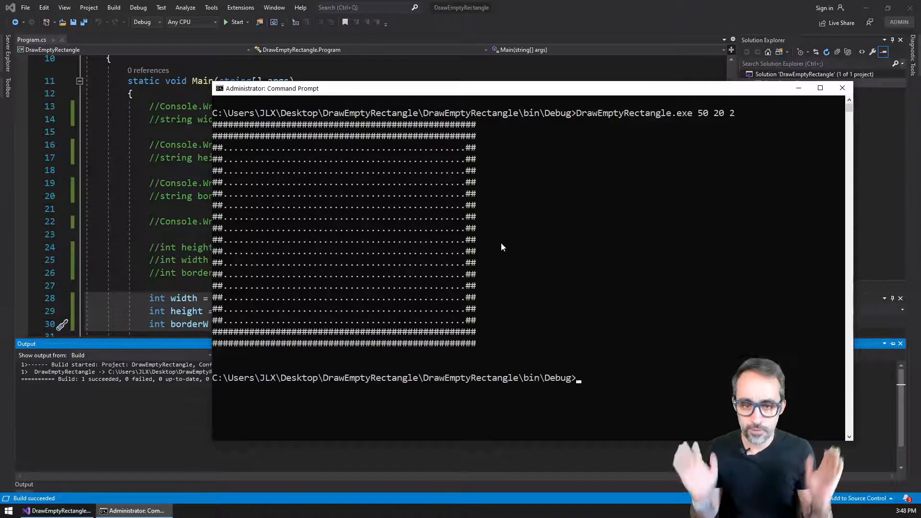
{"action": "type", "text": "DrawEmptyRectangle.exe 50 20"}
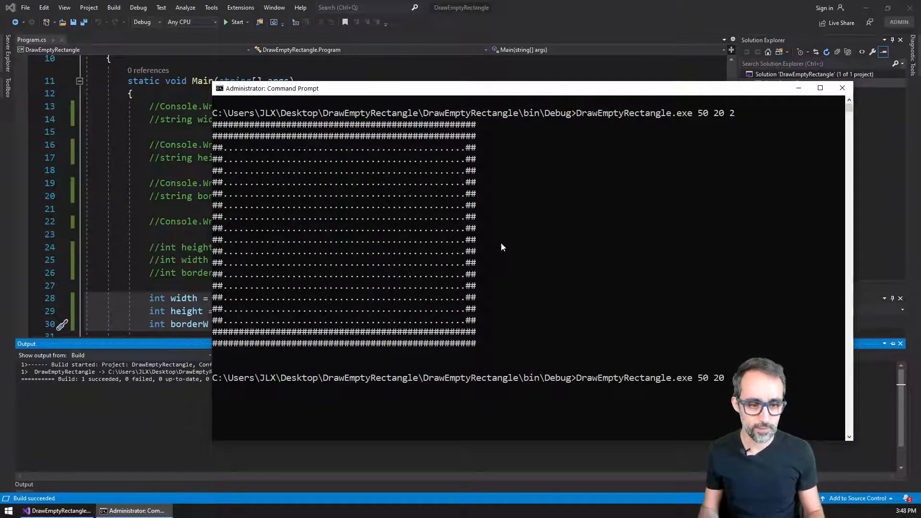
{"action": "type", "text": "80"}
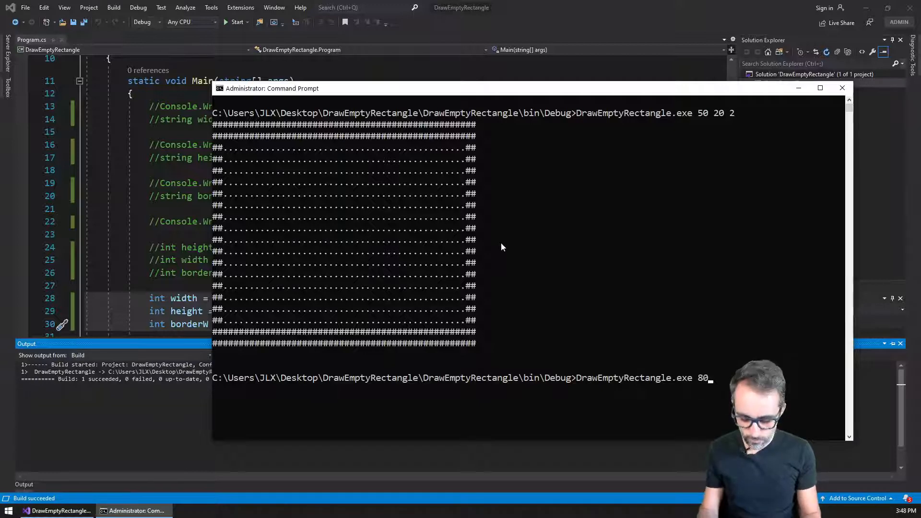
{"action": "type", "text": "15 4"}
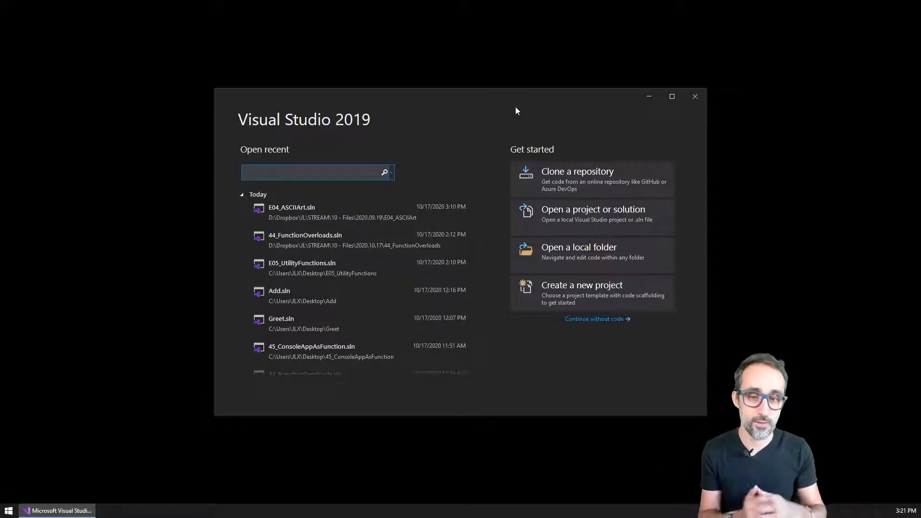
Start a new project from the Console App (.NET Framework) template.
{"action": "left_click", "coordinate": [581, 285]}
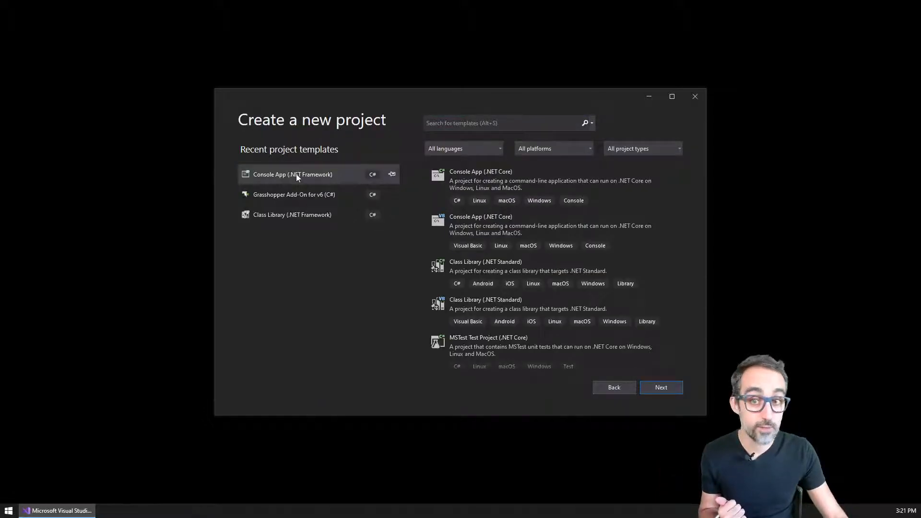
{"action": "left_click", "coordinate": [292, 174]}
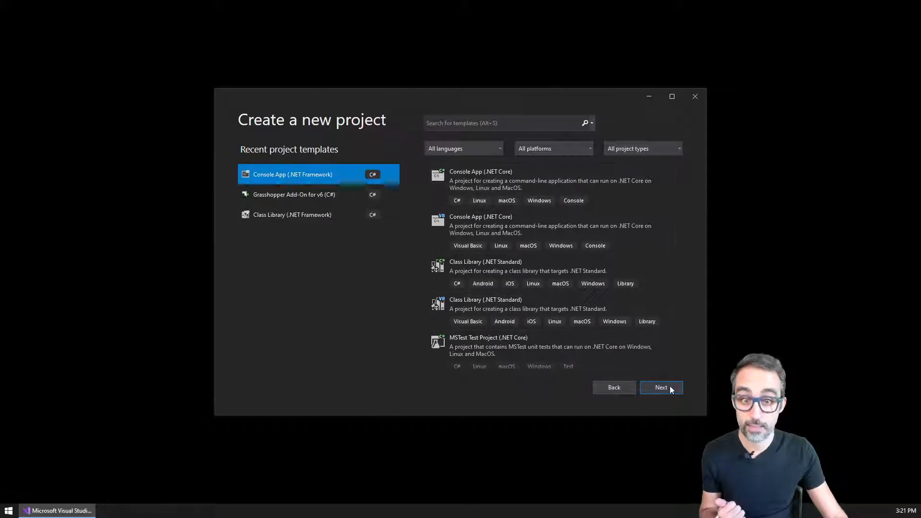
{"action": "left_click", "coordinate": [660, 388]}
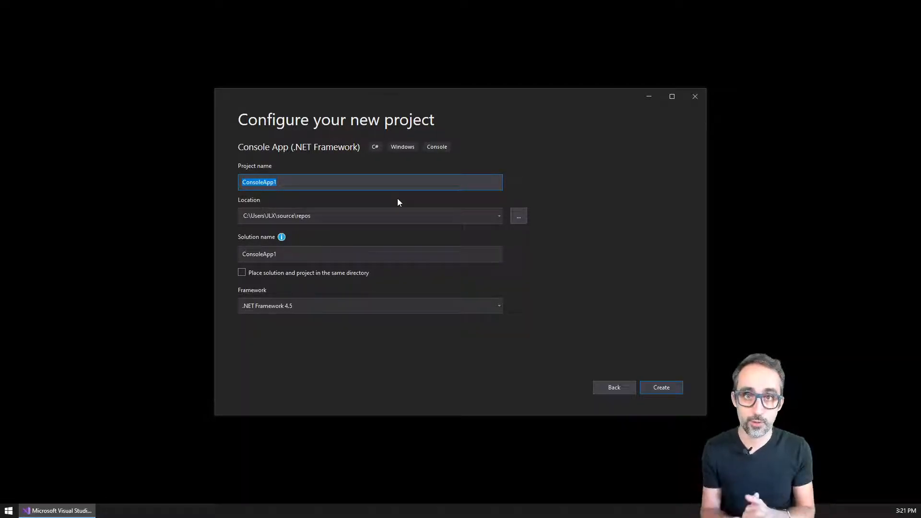
Name the project DrawEmptyRectangle, set its location to the Desktop, and create it.
{"action": "type", "text": "D"}
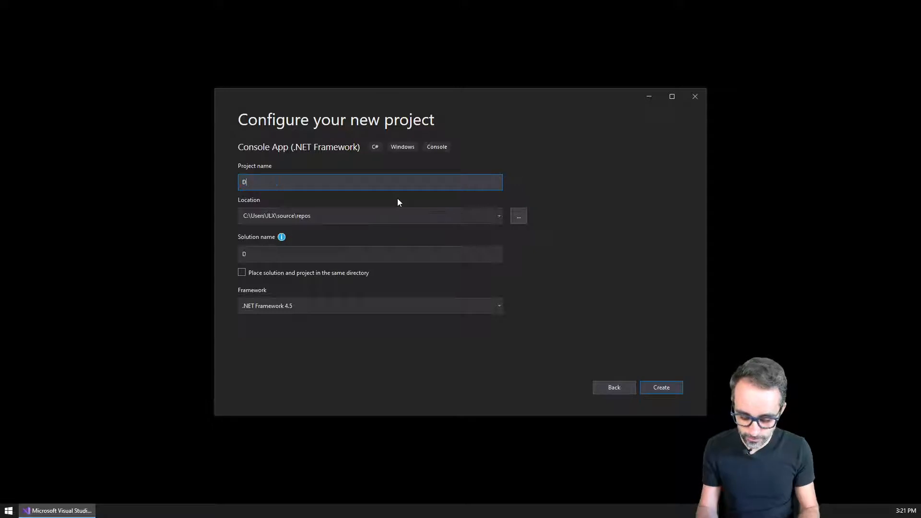
{"action": "type", "text": "rawEmptyR"}
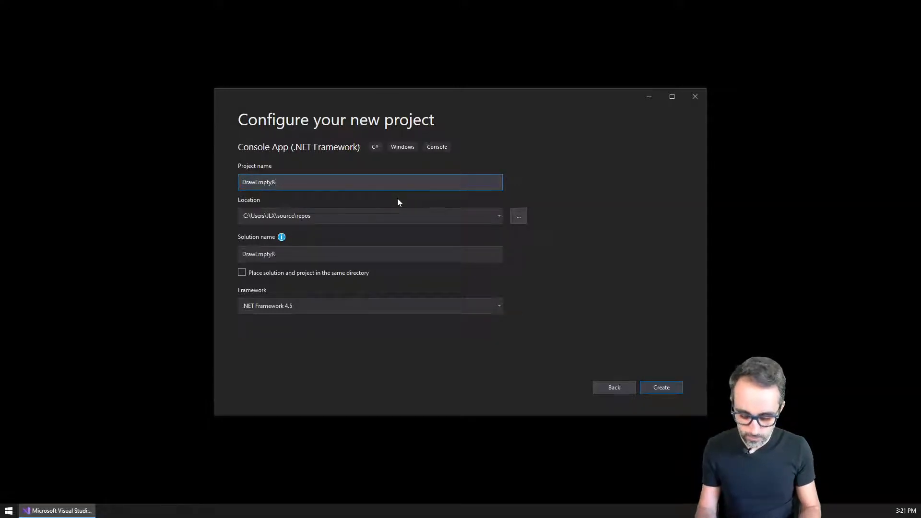
{"action": "type", "text": "ectangle"}
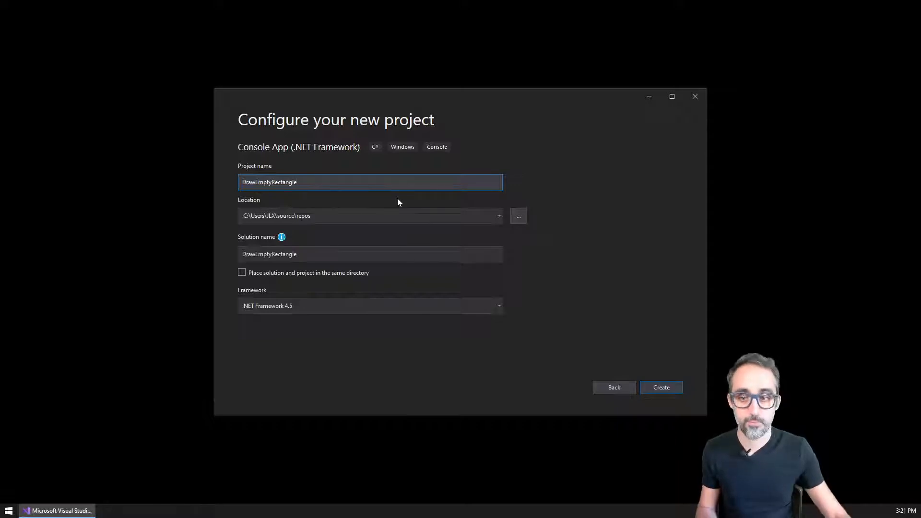
{"action": "left_click", "coordinate": [517, 215]}
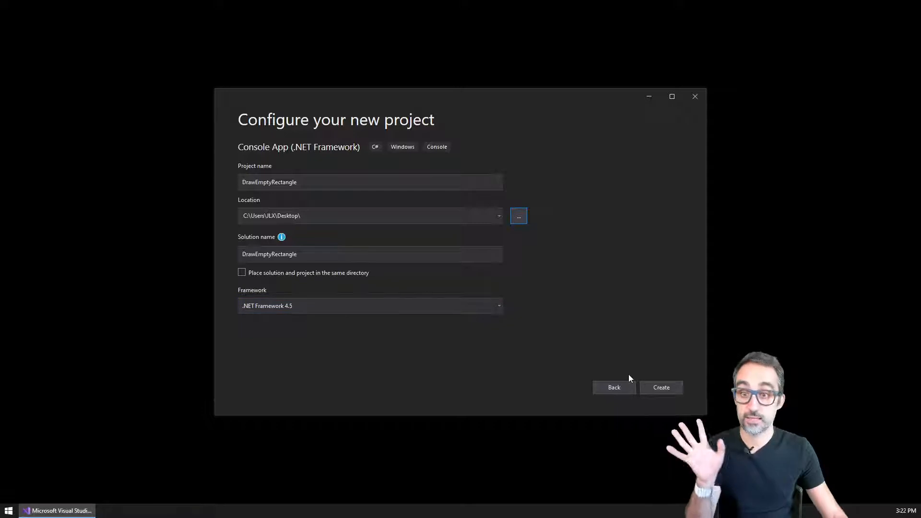
{"action": "left_click", "coordinate": [661, 387]}
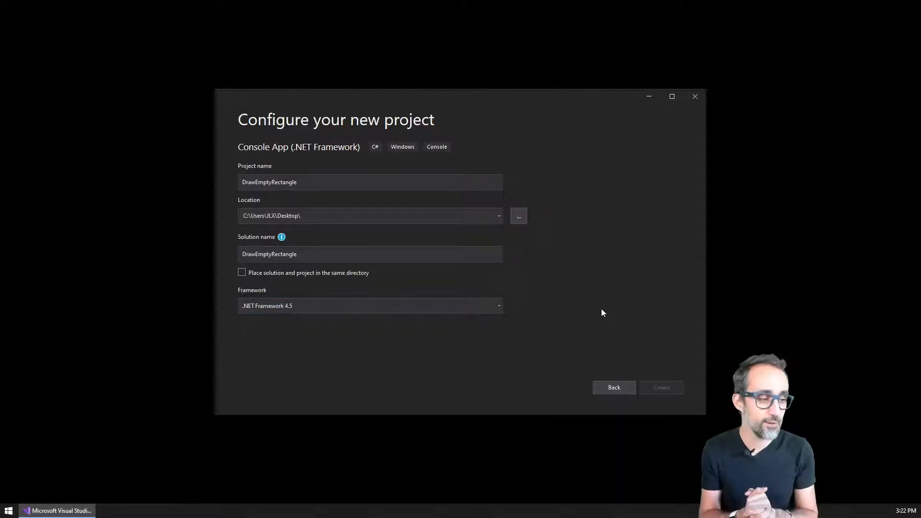
{"action": "left_click", "coordinate": [661, 387]}
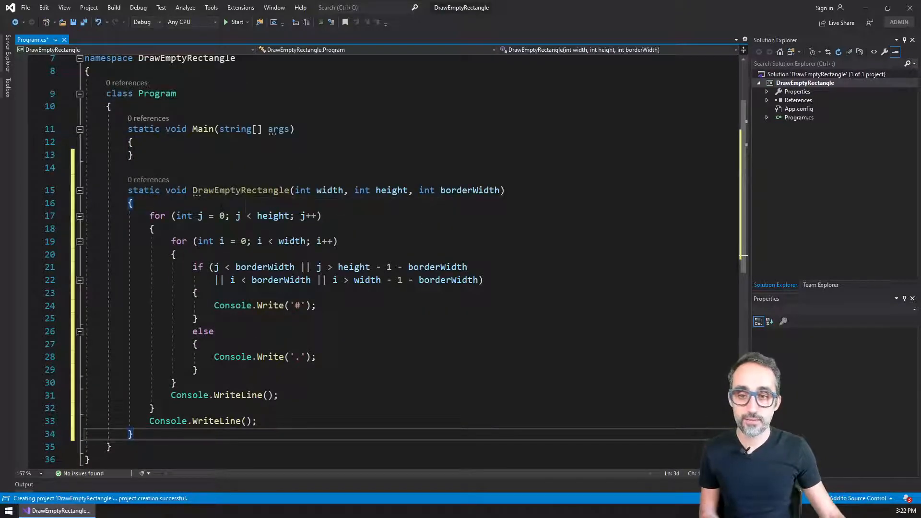
Walk through the DrawEmptyRectangle method name and its width, height and borderWidth parameters.
{"action": "double_click", "coordinate": [240, 190]}
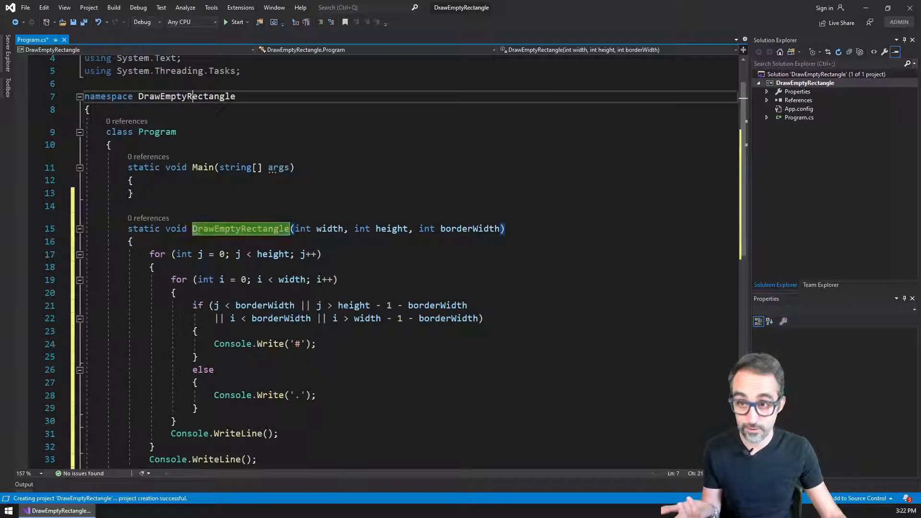
{"action": "mouse_move", "coordinate": [264, 228]}
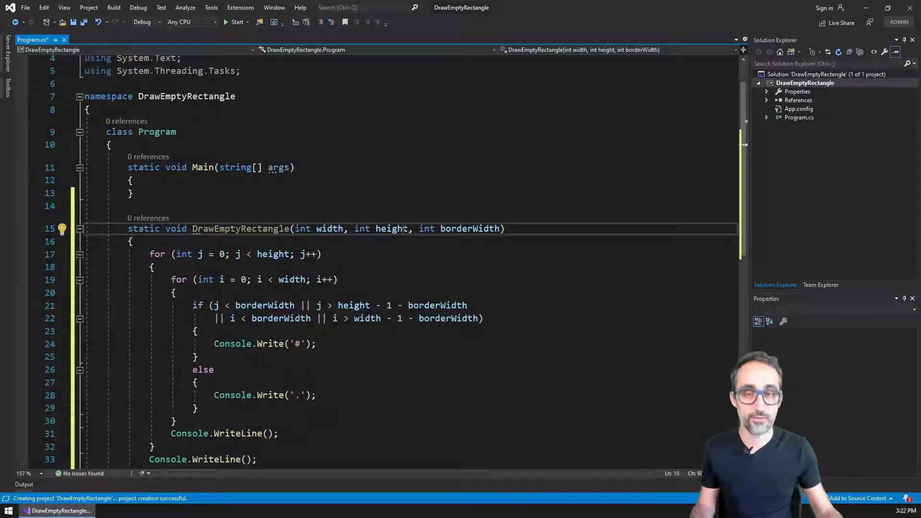
{"action": "left_click", "coordinate": [390, 228]}
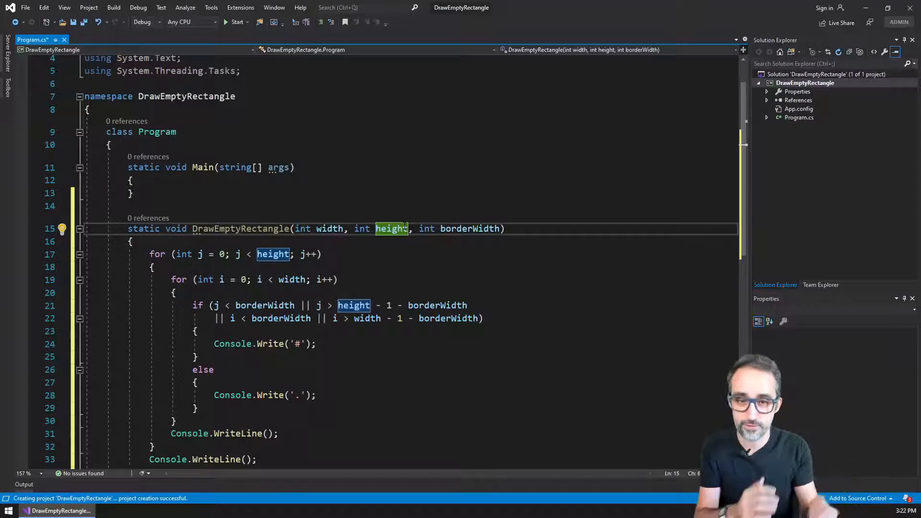
{"action": "left_click", "coordinate": [469, 228]}
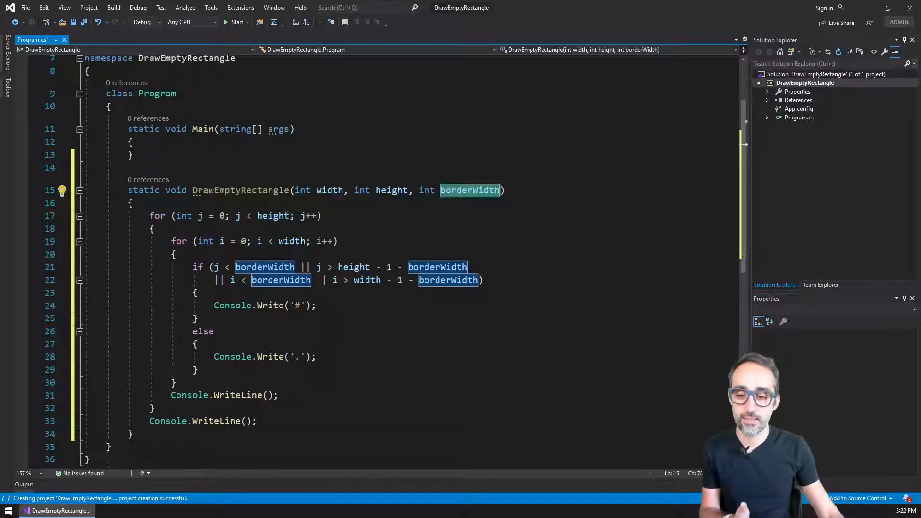
{"action": "left_click_drag", "start_coordinate": [150, 216], "coordinate": [258, 421]}
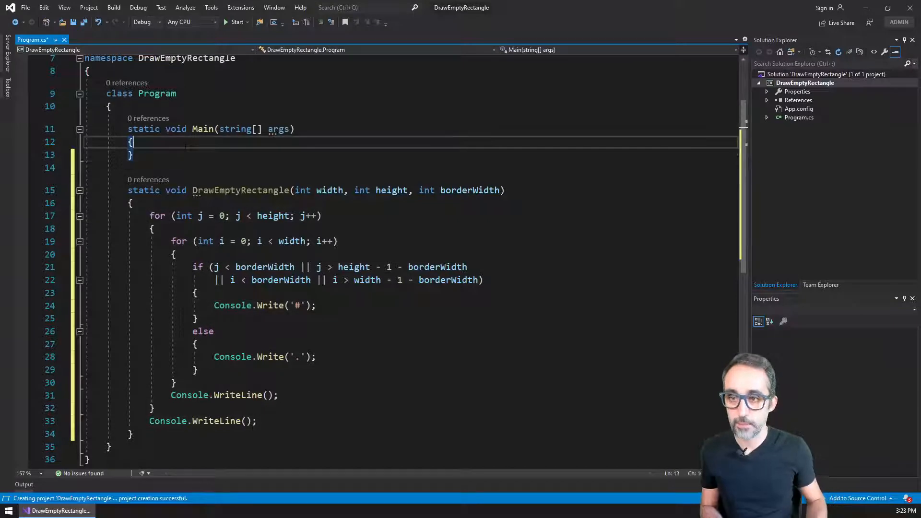
Add the width prompt and the heightString prompt-and-read lines in Main.
{"action": "type", "text": "Console.Write(\"Type a rectangle width: \");"}
{"action": "type", "text": "string heightString = Console.ReadLine();"}
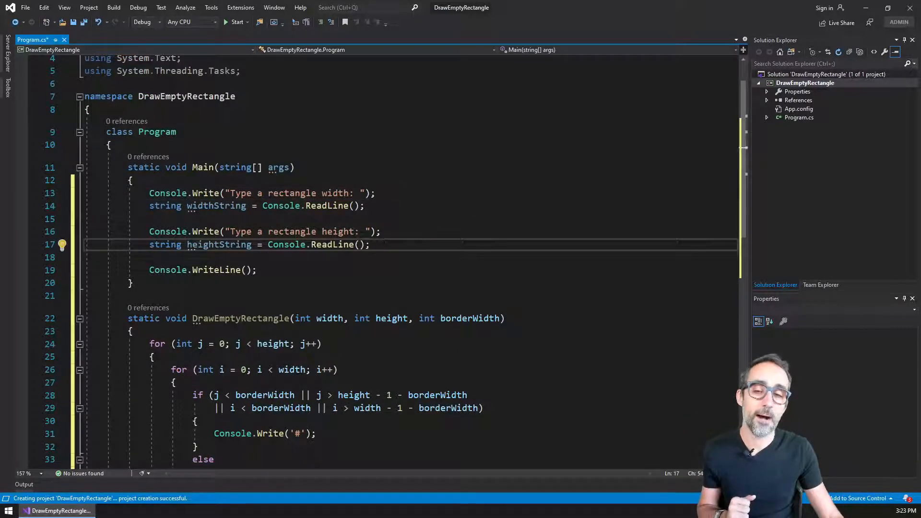
{"action": "scroll", "scroll_direction": "down", "scroll_amount": 3}
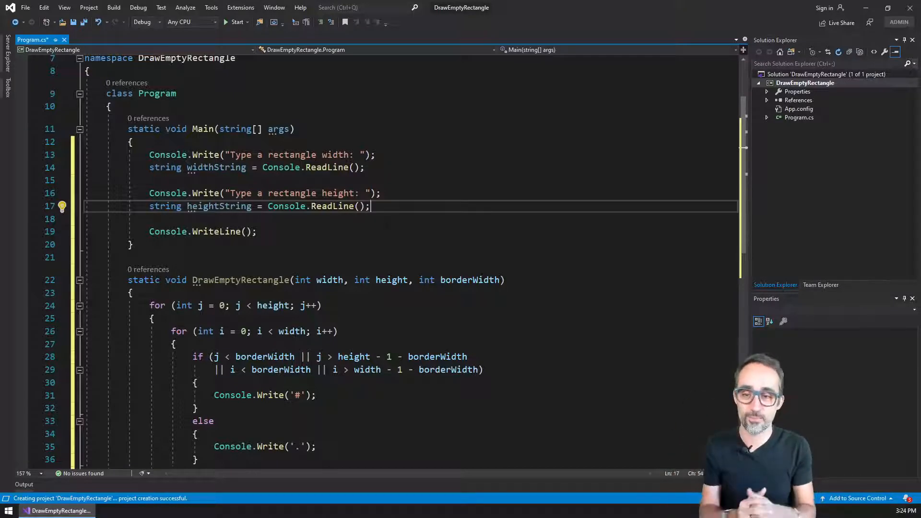
{"action": "key", "text": "enter"}
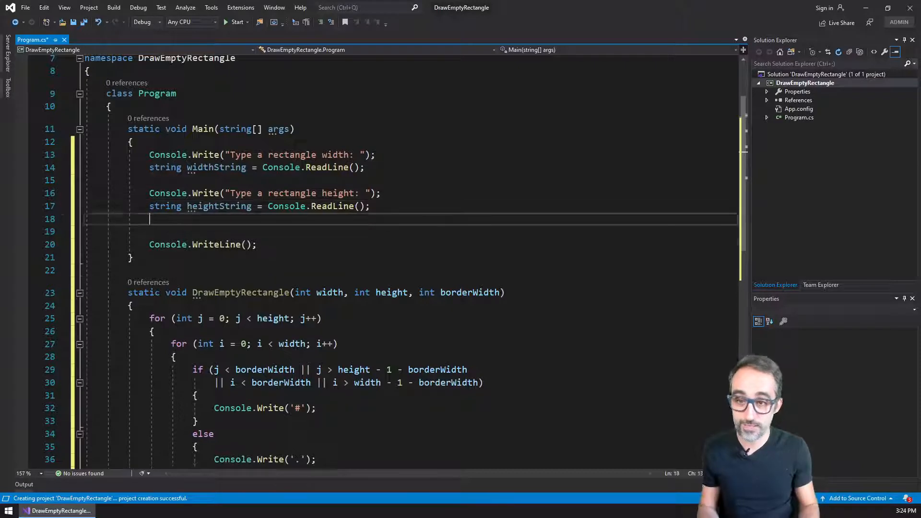
Add int height = Convert.ToInt32(heightString); in Main.
{"action": "type", "text": "DrawEmptyRectangle("}
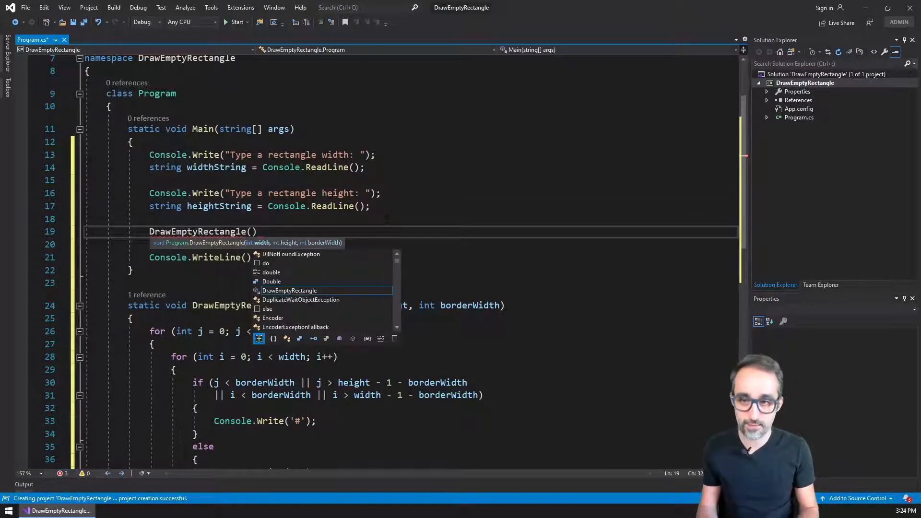
{"action": "type", "text": "widthString"}
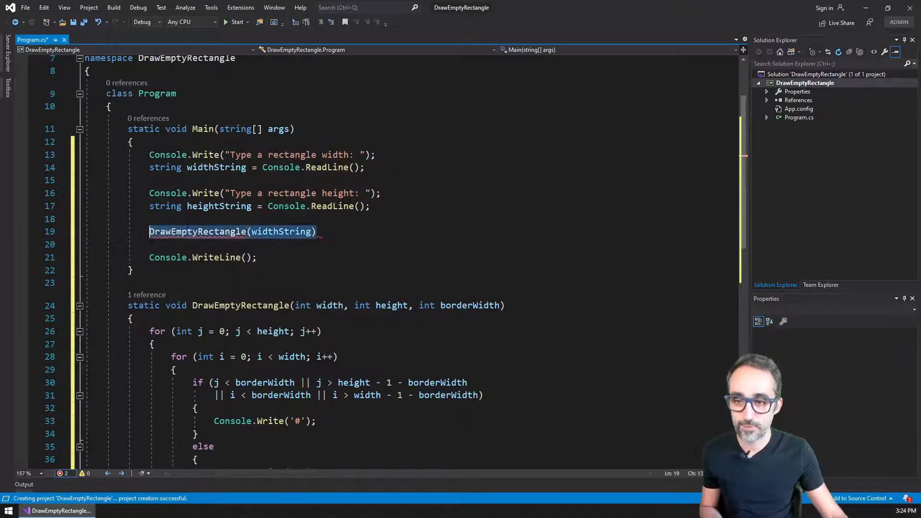
{"action": "type", "text": "int height = Convert.ToInt32(heightString);"}
{"action": "type", "text": "int width = Convert.ToInt32(widthString);"}
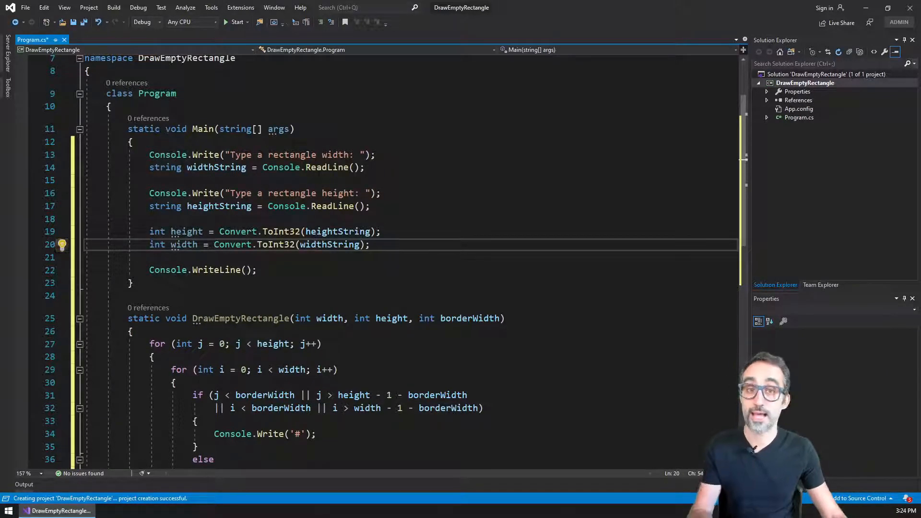
{"action": "mouse_move", "coordinate": [184, 244]}
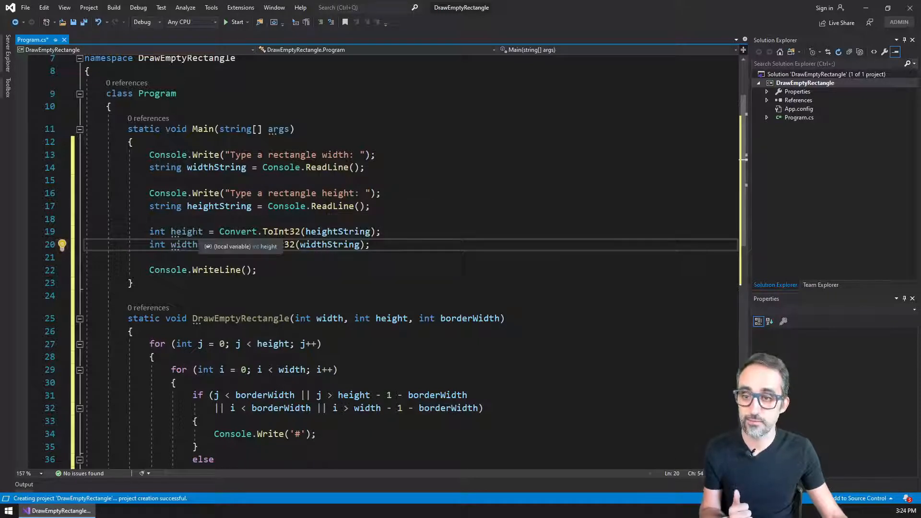
Duplicate the height prompt lines as a border-width prompt reading into borderString.
{"action": "left_click_drag", "start_coordinate": [149, 193], "coordinate": [369, 206]}
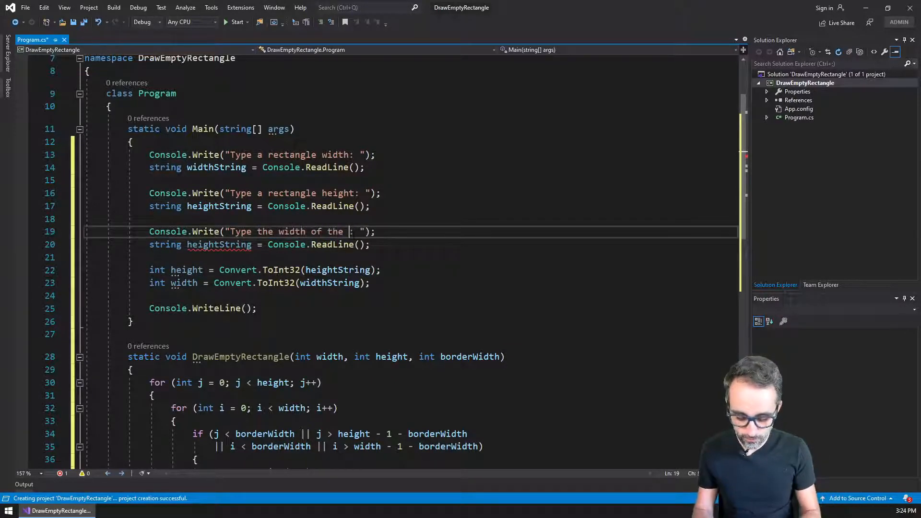
{"action": "type", "text": "border"}
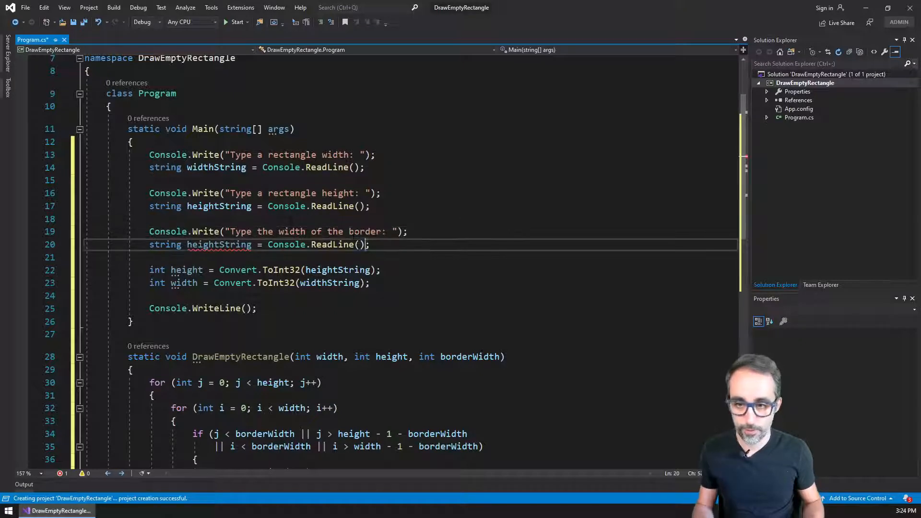
{"action": "double_click", "coordinate": [218, 244]}
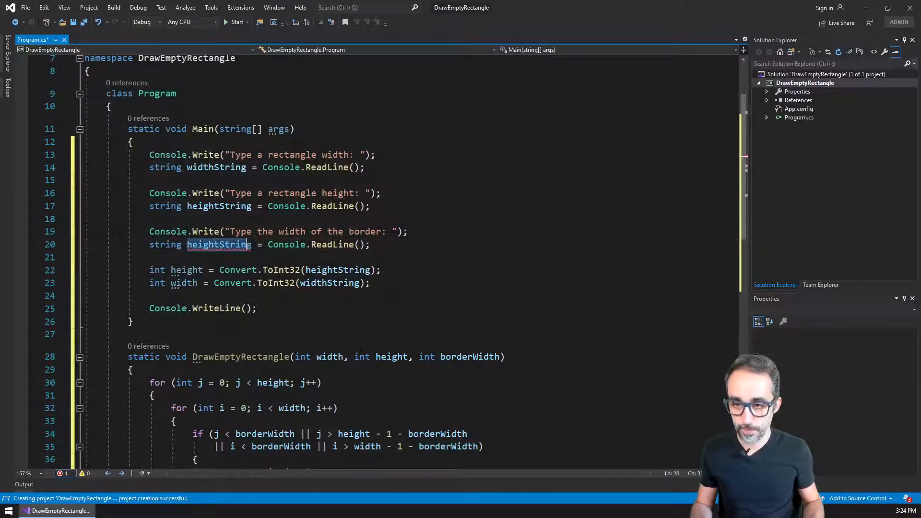
{"action": "type", "text": "borderString"}
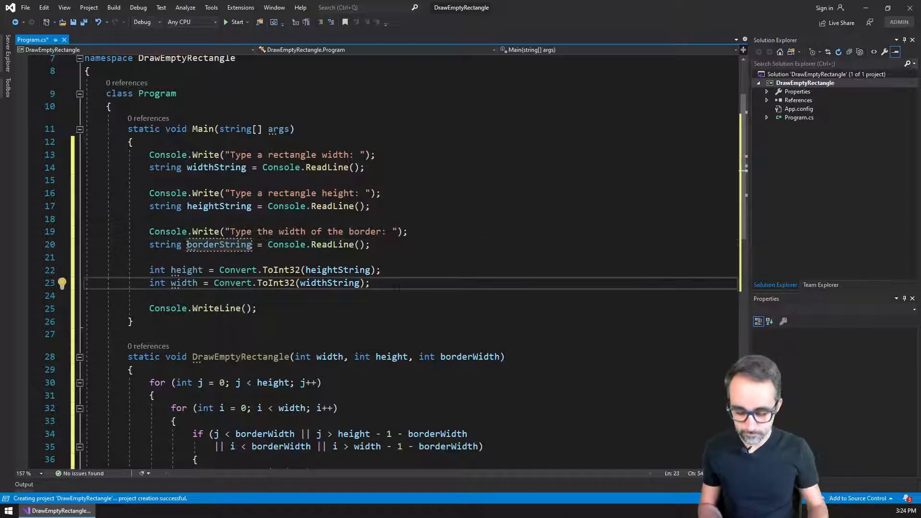
Convert widthString to int width and the border string to borderW.
{"action": "type", "text": "int width = Convert.ToInt32(widthString);"}
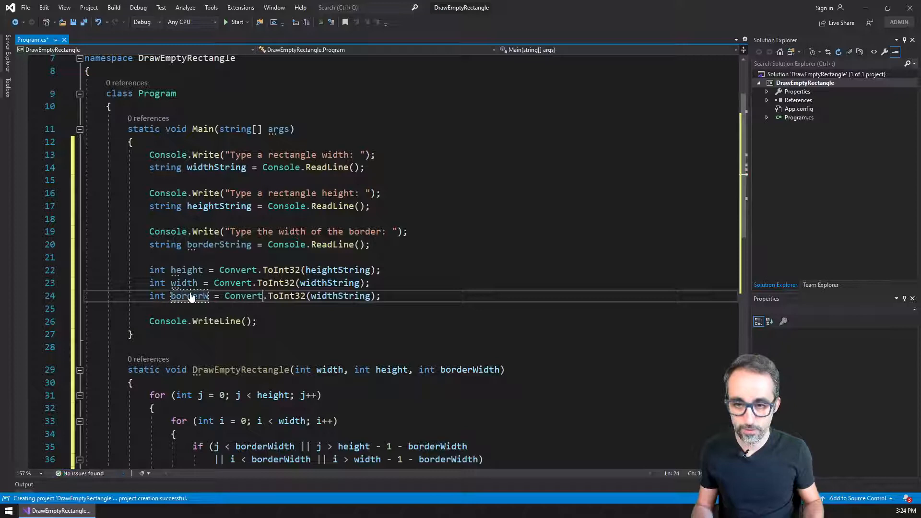
{"action": "type", "text": "border"}
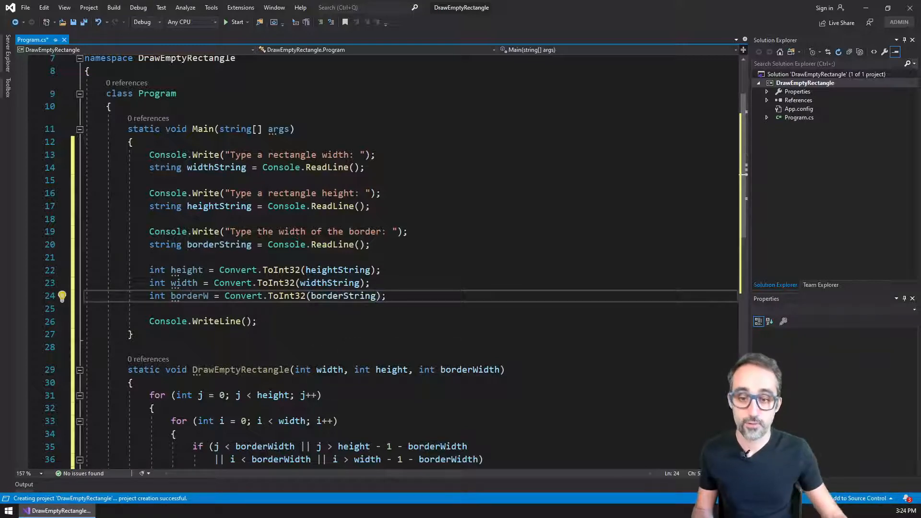
{"action": "double_click", "coordinate": [190, 296]}
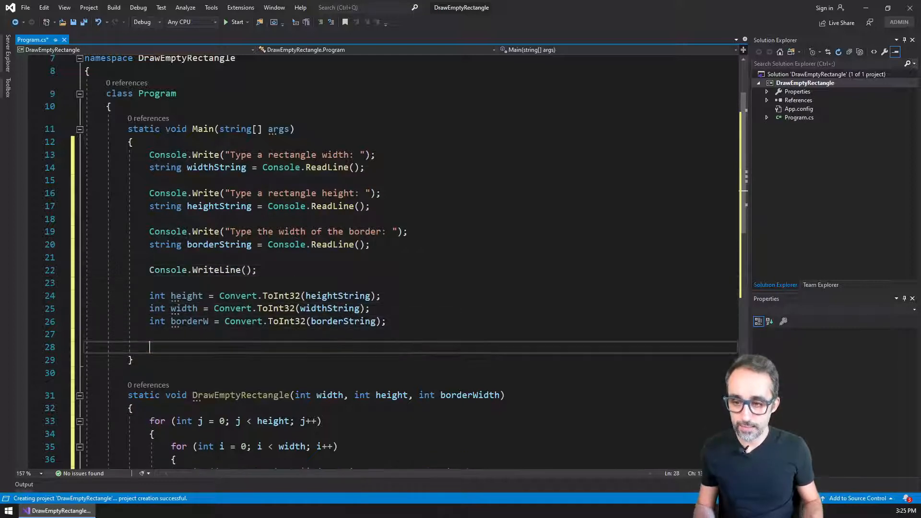
{"action": "type", "text": "DrawEmptyRectangle("}
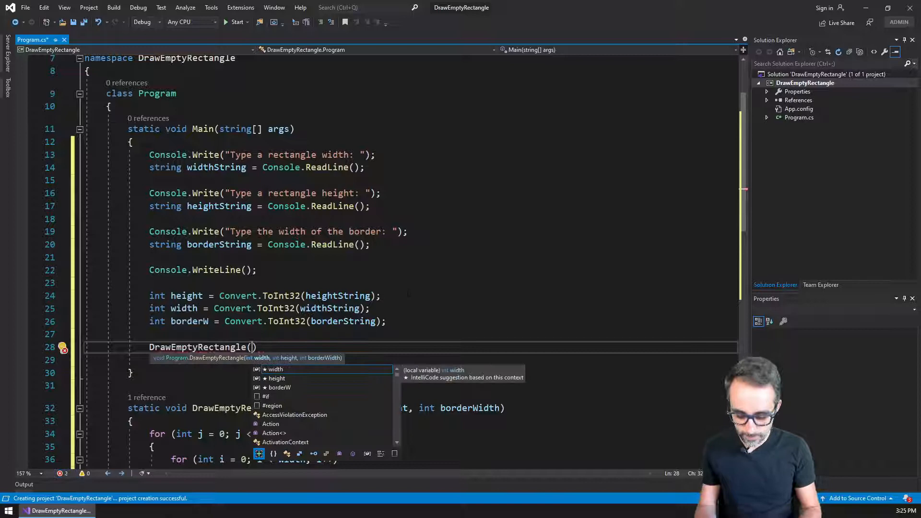
Call DrawEmptyRectangle(width, height, borderW); in Main, remove extra blank lines, and save.
{"action": "type", "text": "diw"}
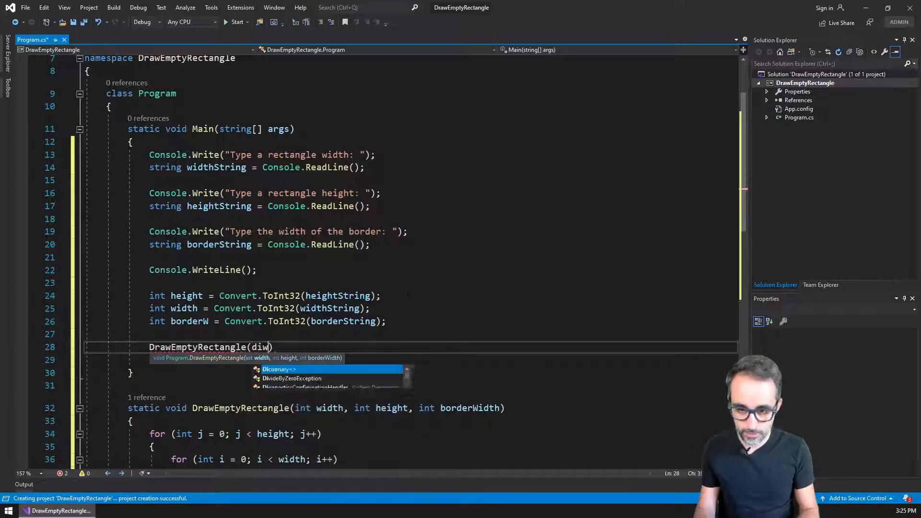
{"action": "type", "text": "width, height,"}
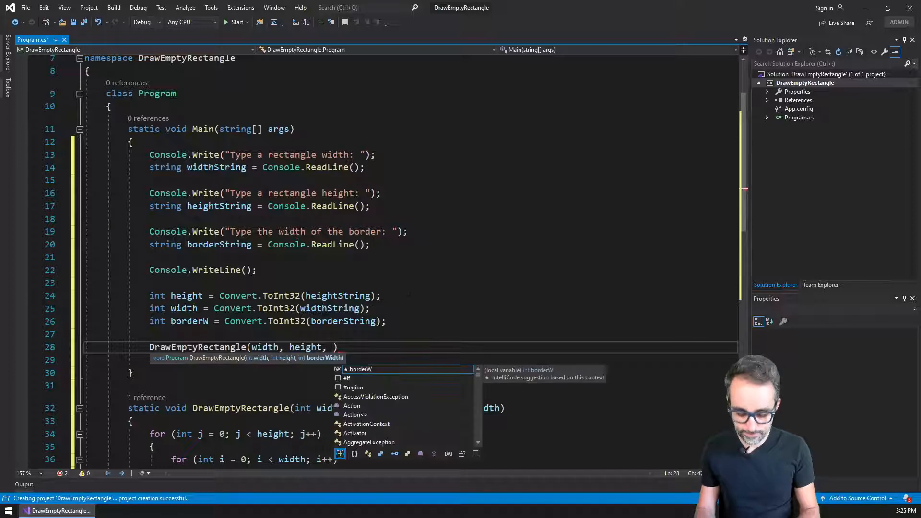
{"action": "type", "text": "borderW);"}
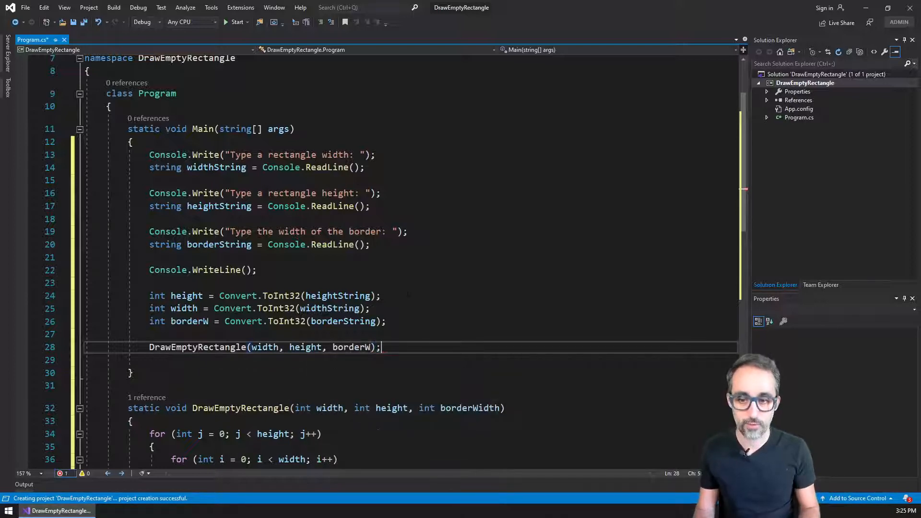
{"action": "key", "text": "enter"}
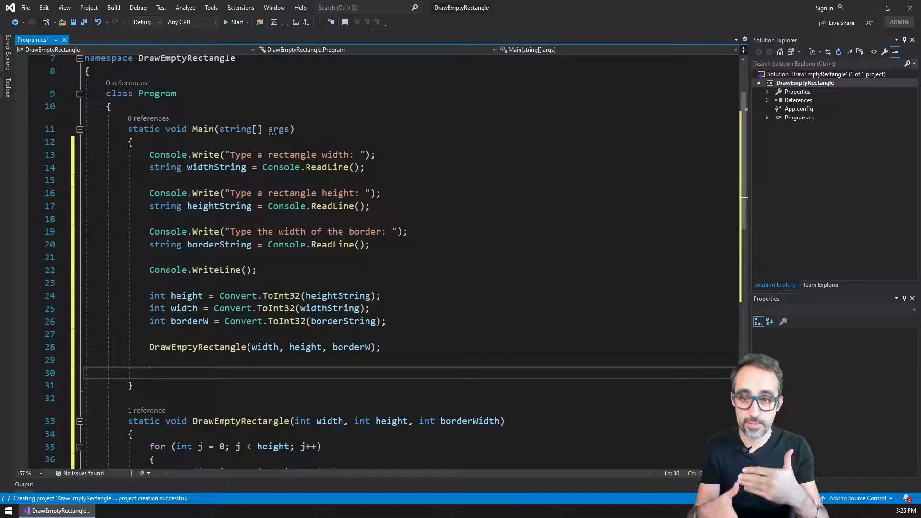
{"action": "key", "text": "Backspace"}
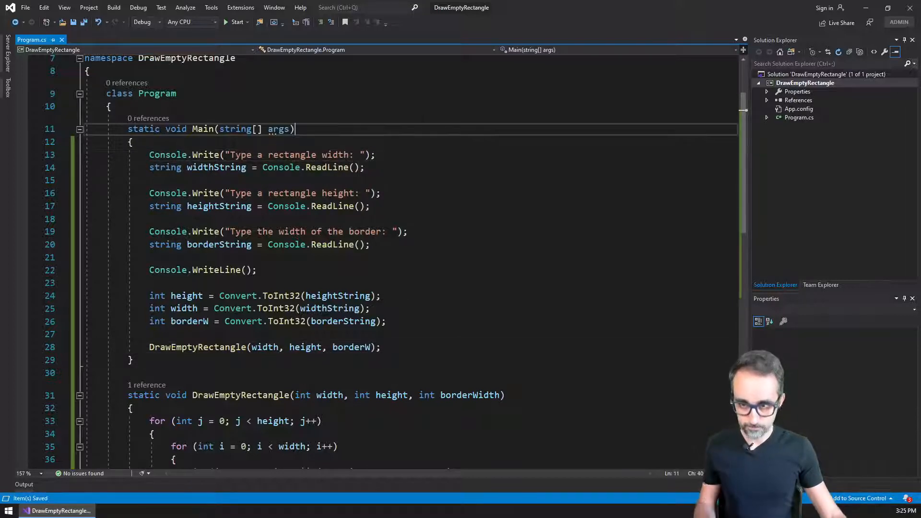
{"action": "left_click", "coordinate": [114, 8]}
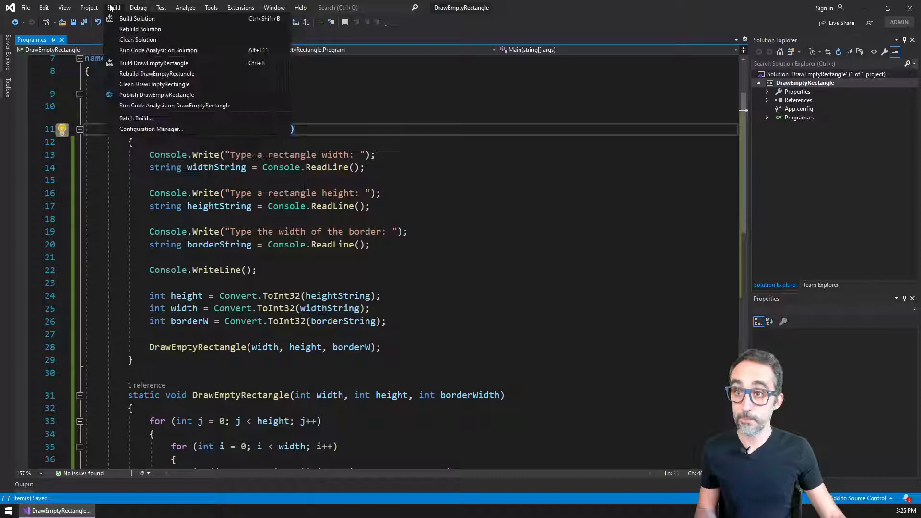
Build the solution, then open the inner DrawEmptyRectangle project folder in File Explorer.
{"action": "left_click", "coordinate": [136, 18]}
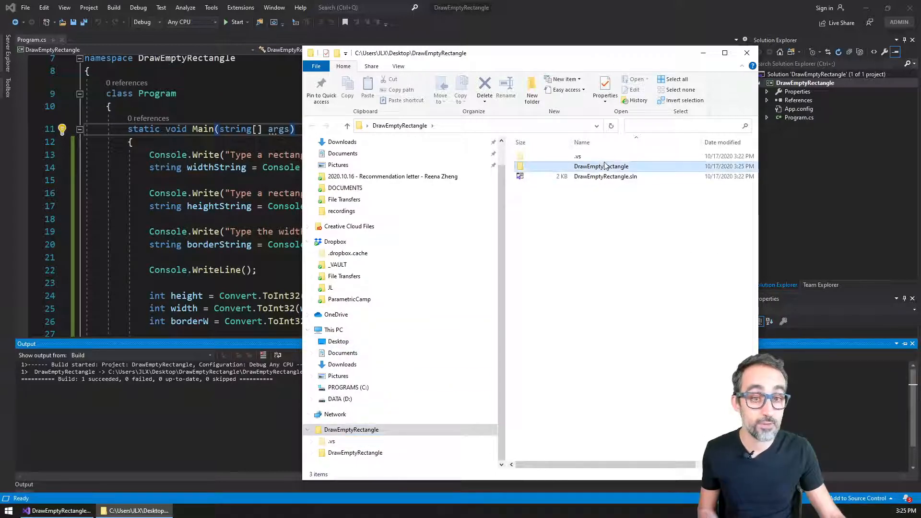
{"action": "double_click", "coordinate": [602, 166]}
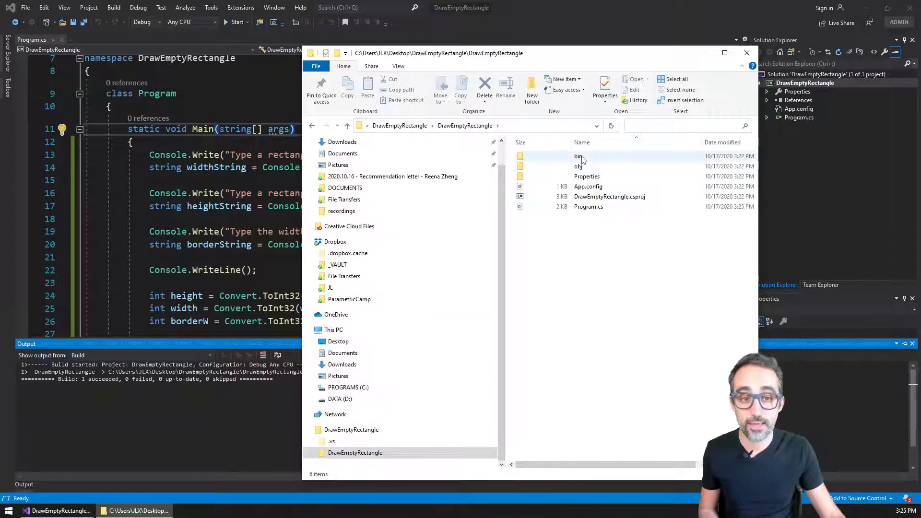
Open the bin and Debug folders to reach DrawEmptyRectangle.exe.
{"action": "double_click", "coordinate": [577, 156]}
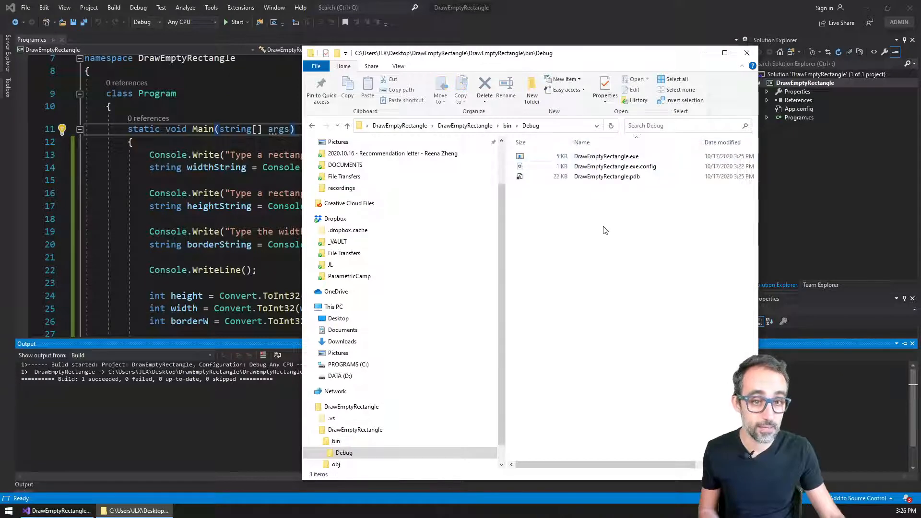
{"action": "left_click", "coordinate": [606, 156]}
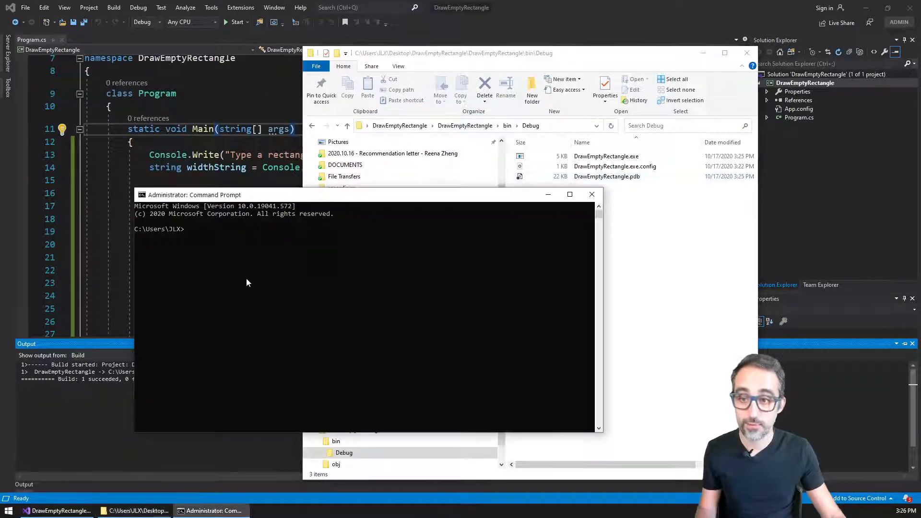
Change into bin\Debug, remove the .config and .pdb files, and confirm only DrawEmptyRectangle.exe remains.
{"action": "type", "text": "cd"}
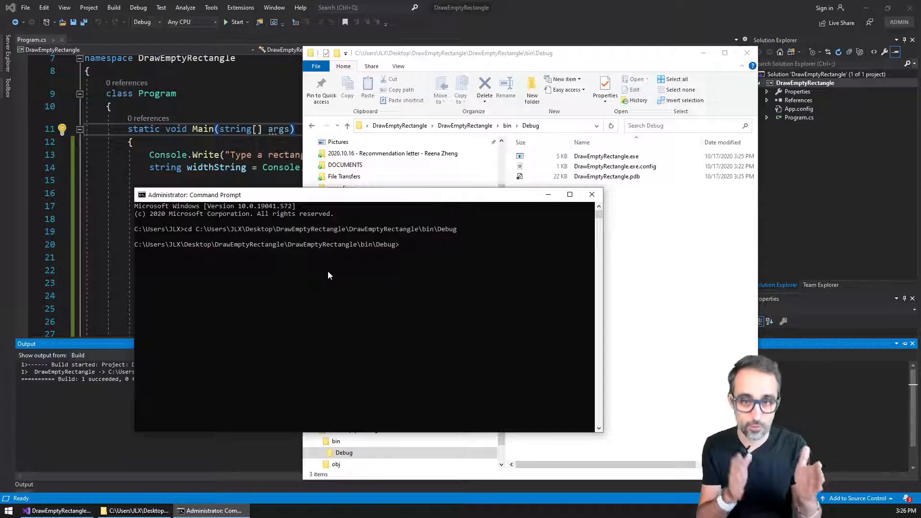
{"action": "type", "text": "dir"}
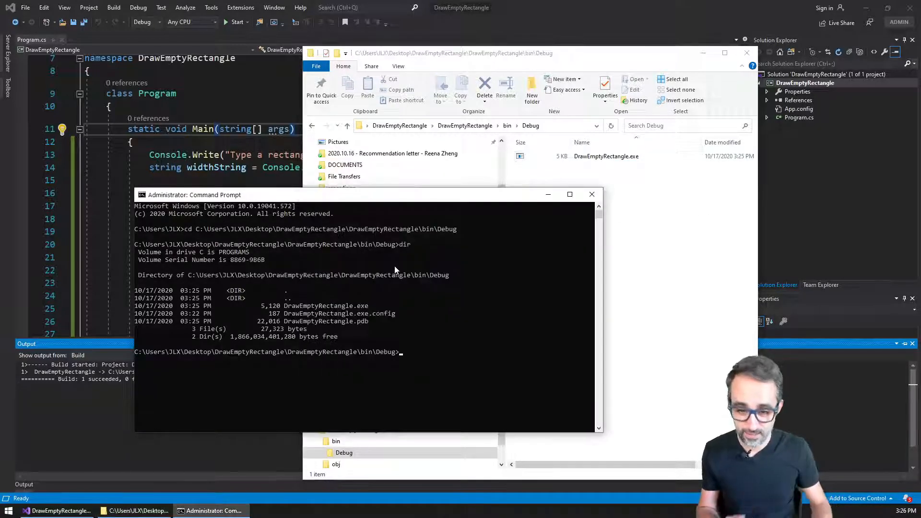
{"action": "type", "text": "dir"}
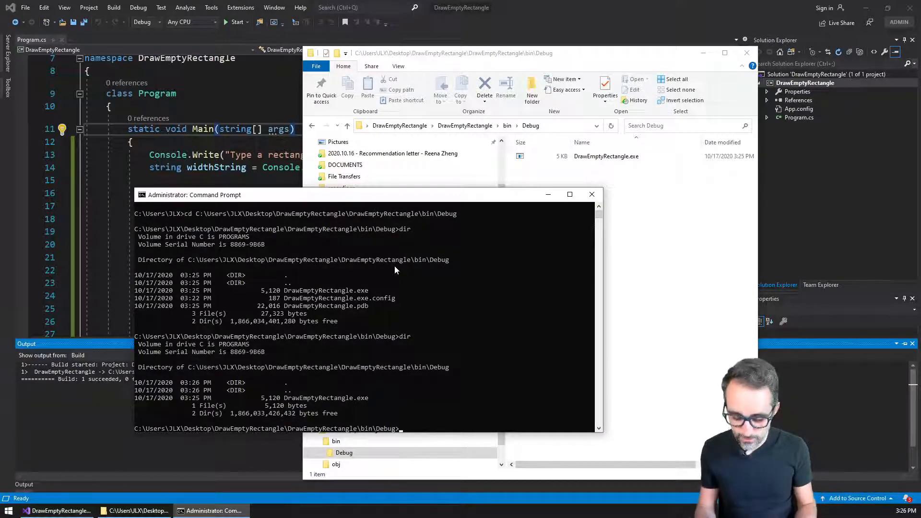
{"action": "type", "text": "Draw"}
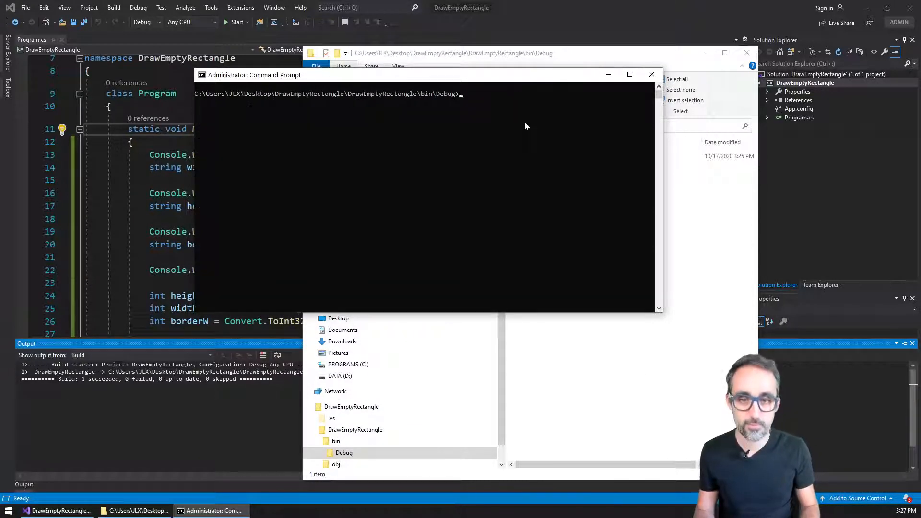
Run DrawEmptyRectangle.exe and draw a 50-by-25 rectangle with a border of 3.
{"action": "type", "text": "DrawEmptyRectangle.exe"}
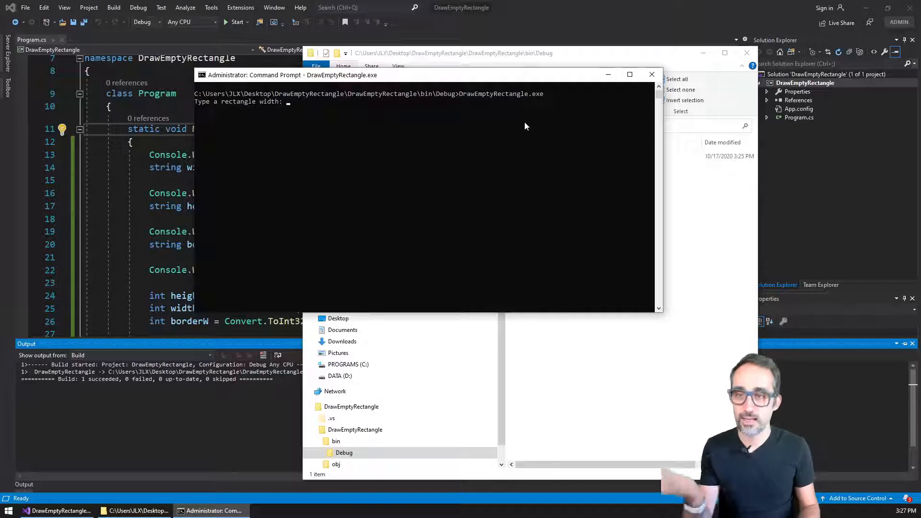
{"action": "type", "text": "50"}
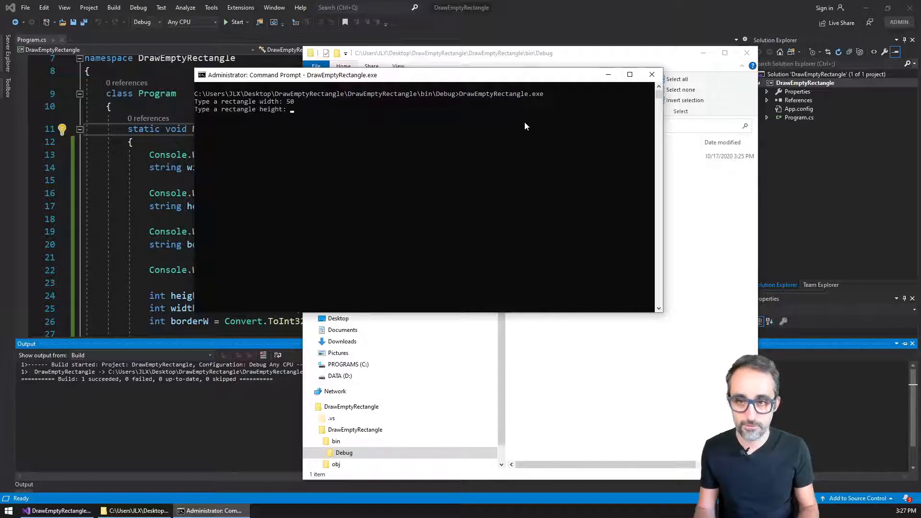
{"action": "type", "text": "25"}
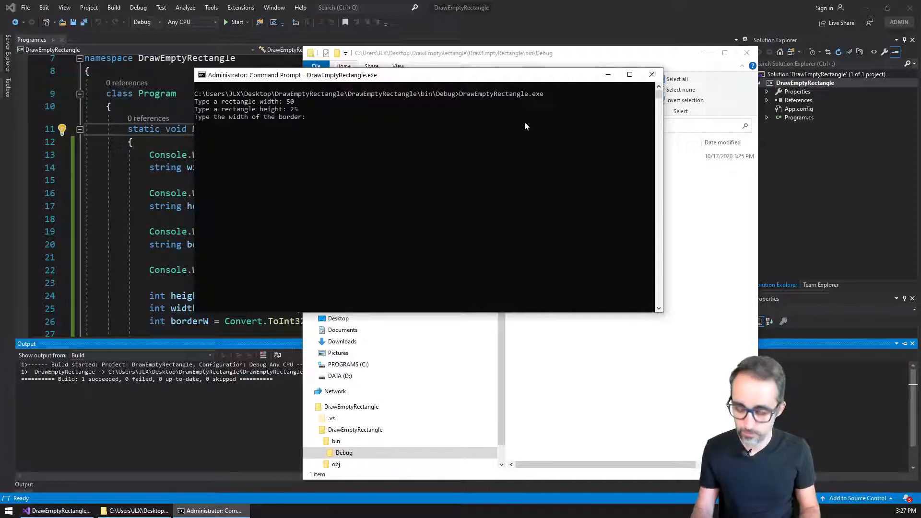
{"action": "type", "text": "3"}
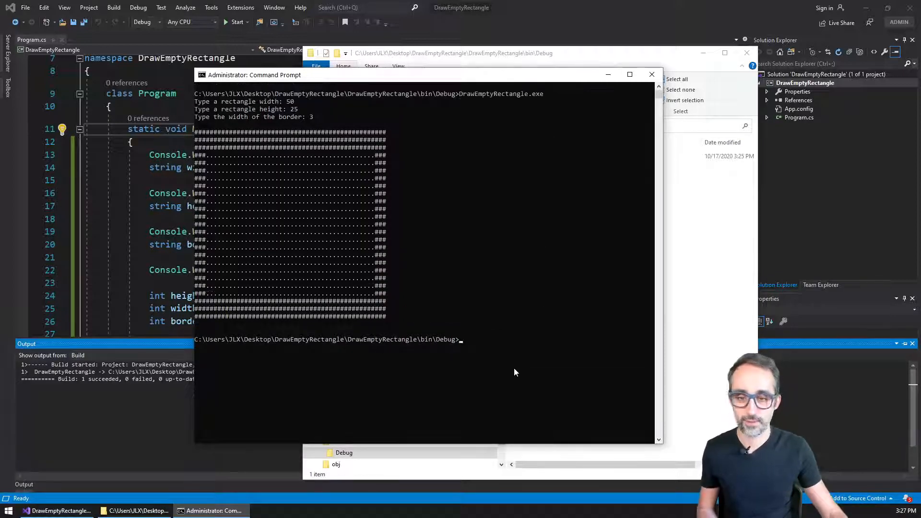
{"action": "mouse_move", "coordinate": [515, 338]}
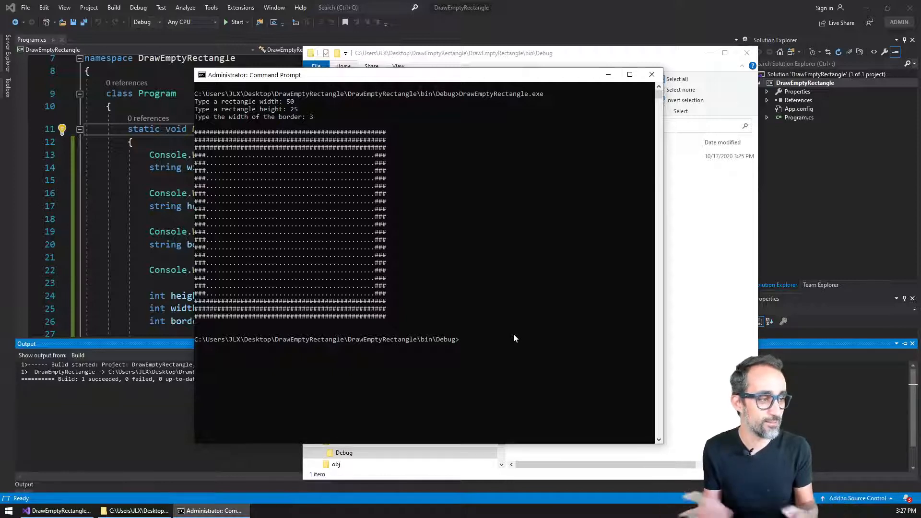
Run DrawEmptyRectangle.exe again for a 100-by-15 rectangle with border 1.
{"action": "type", "text": "DrawEmptyRectangle.exe"}
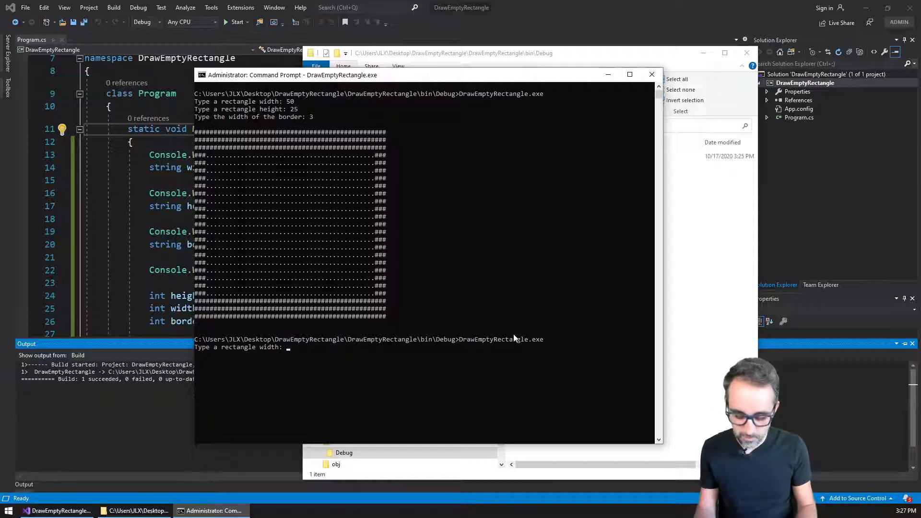
{"action": "type", "text": "120"}
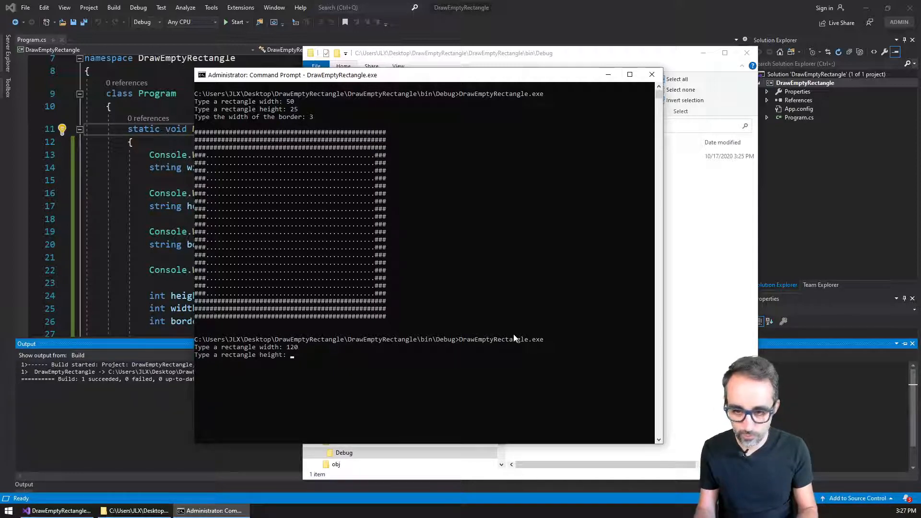
{"action": "type", "text": "15"}
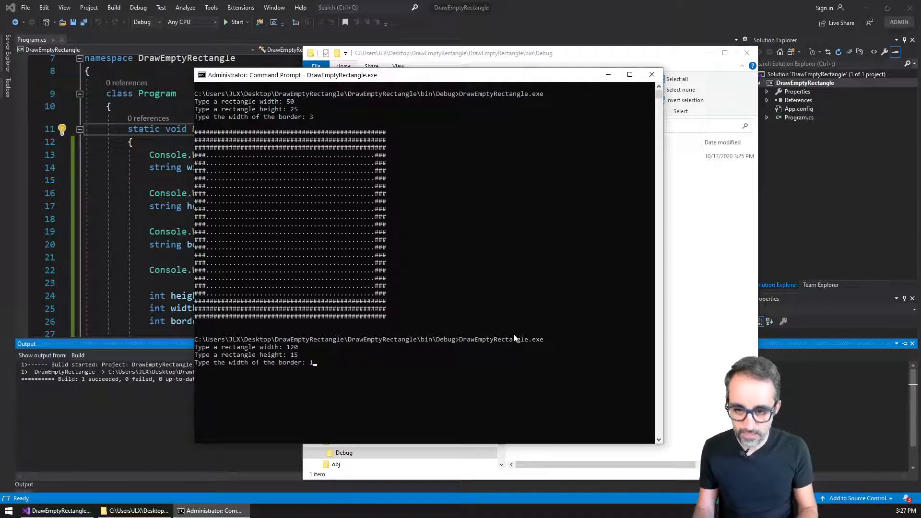
{"action": "key", "text": "enter"}
{"action": "type", "text": "100"}
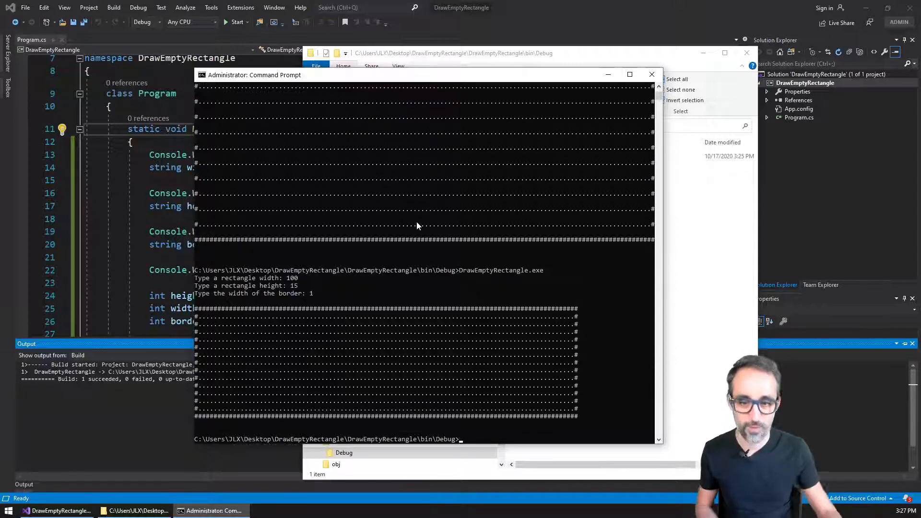
{"action": "mouse_move", "coordinate": [563, 321]}
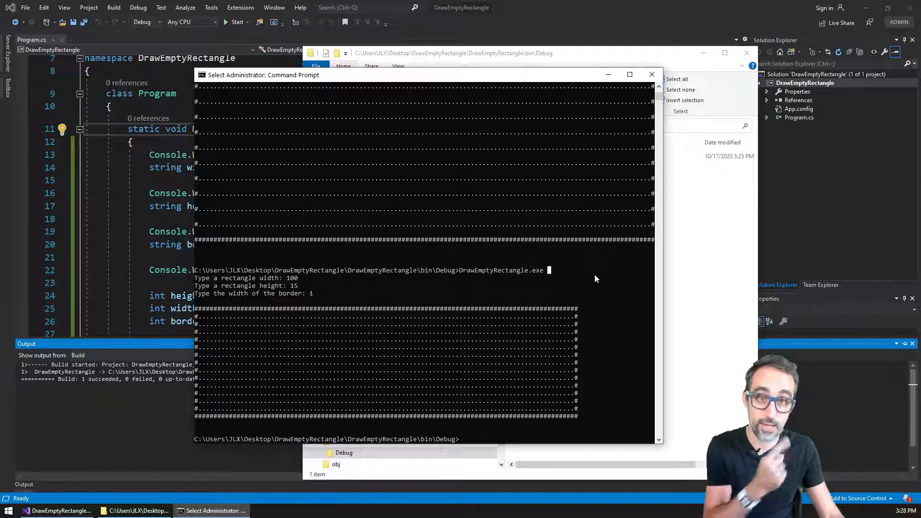
{"action": "mouse_move", "coordinate": [523, 389]}
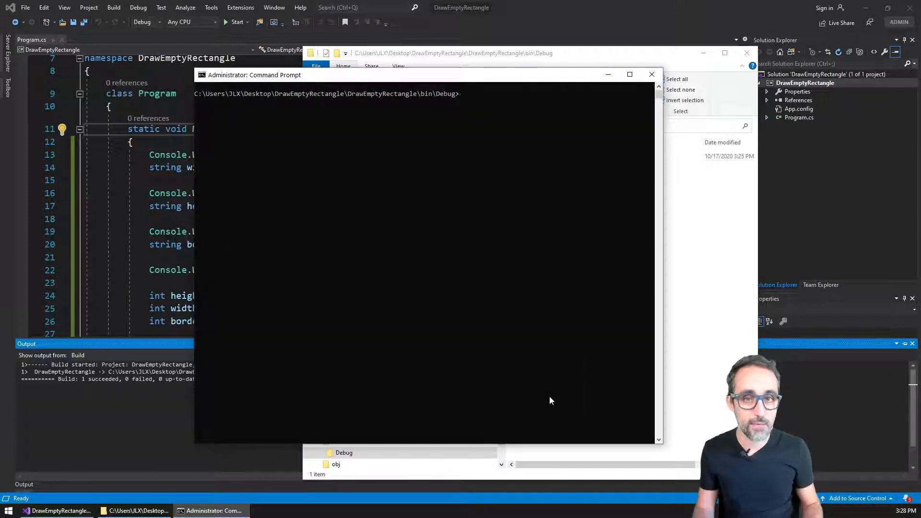
Run DrawEmptyRectangle.exe with arguments 80 30 3, which still prompts for width, then cancel with Ctrl+C.
{"action": "type", "text": "DrawEmptyRectangle.exe"}
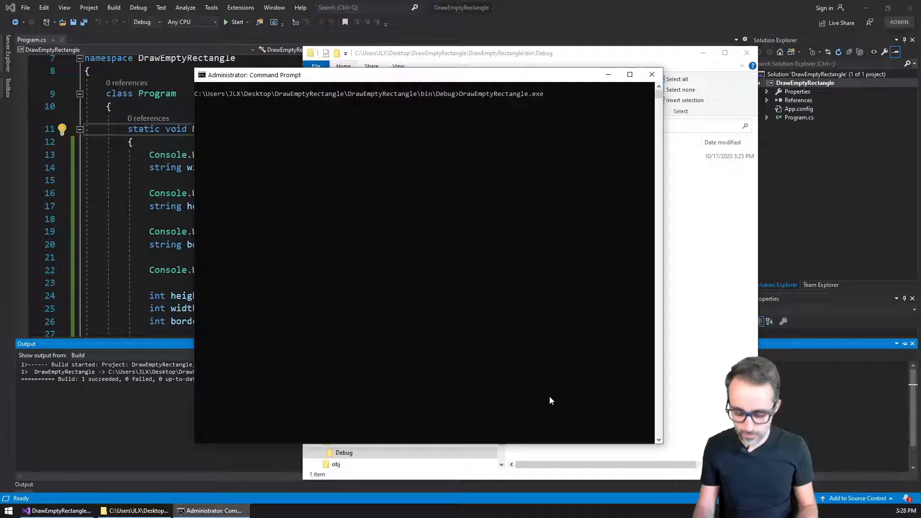
{"action": "type", "text": "80 30"}
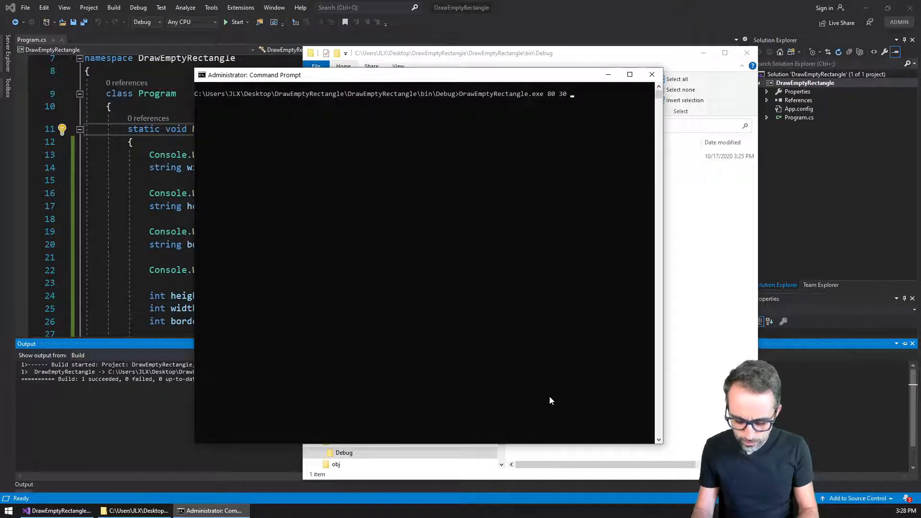
{"action": "type", "text": "3"}
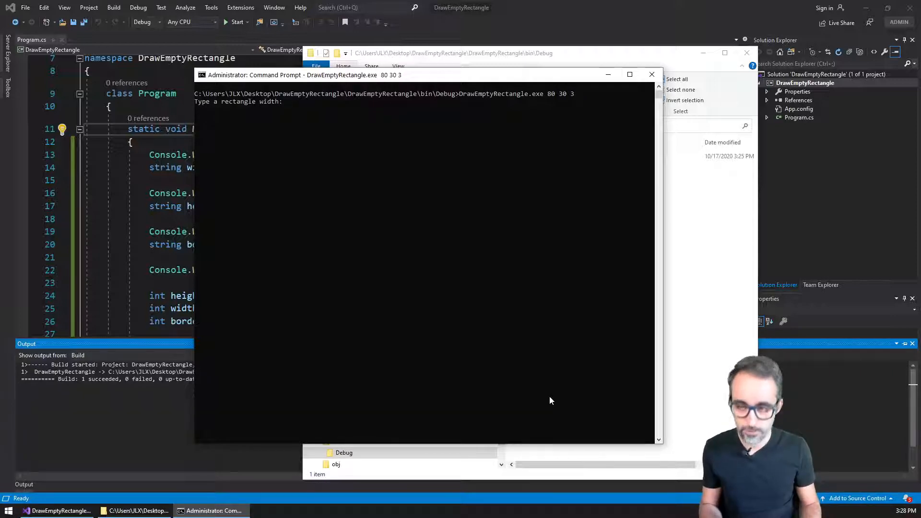
{"action": "key", "text": "ctrl+c"}
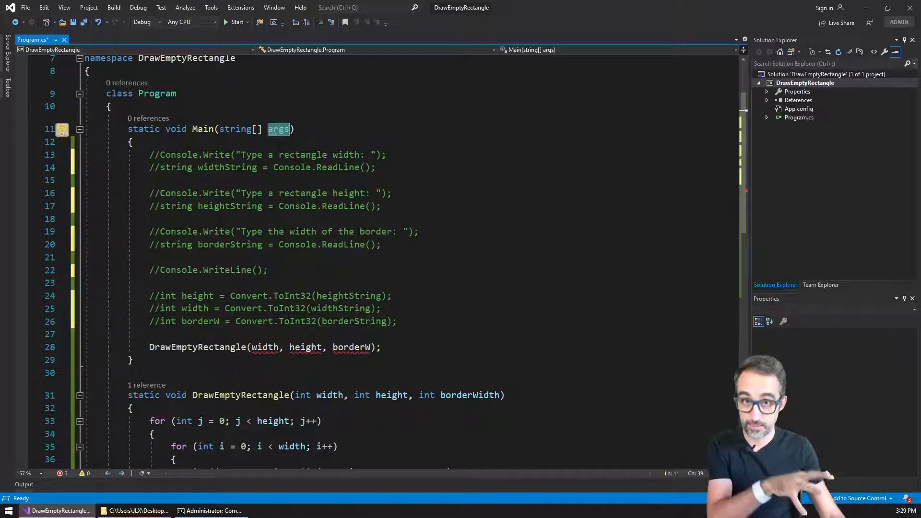
Set width, height and borderW from Convert.ToInt32 of args[0], args[1], args[2], then save and rebuild.
{"action": "left_click", "coordinate": [396, 321]}
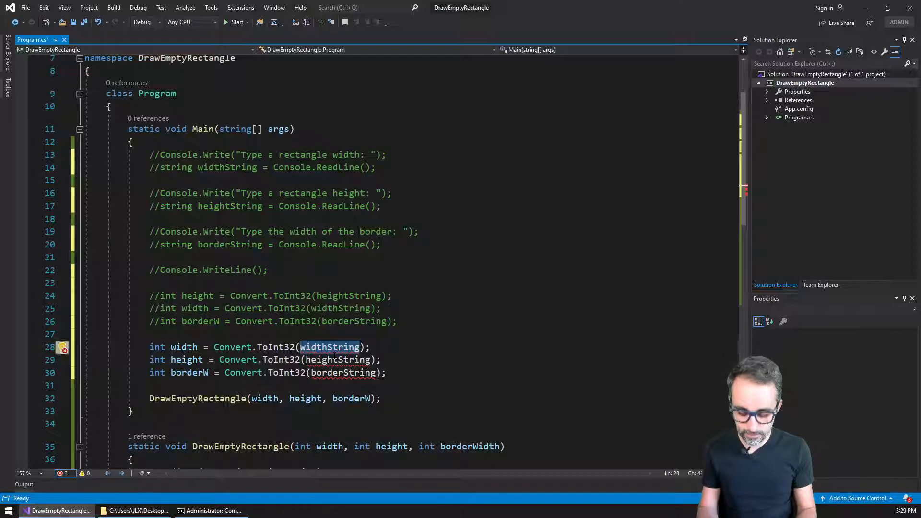
{"action": "type", "text": "args["}
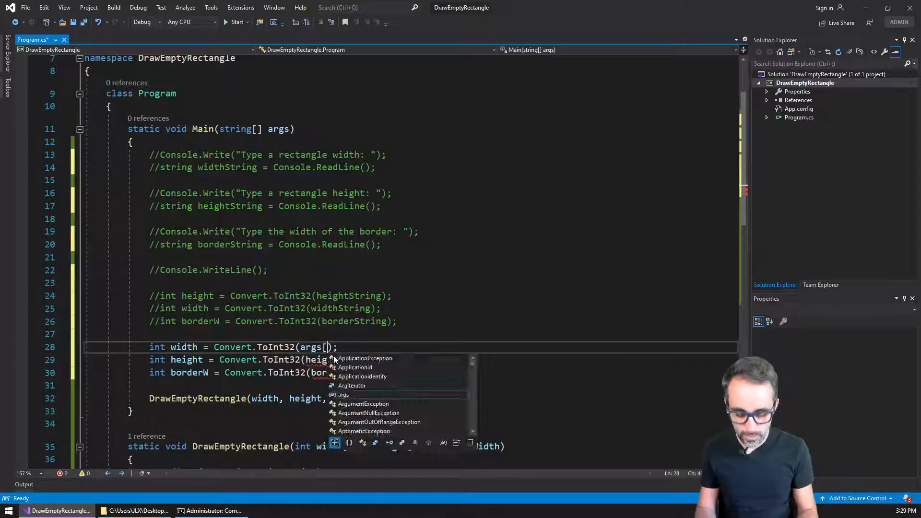
{"action": "type", "text": "0"}
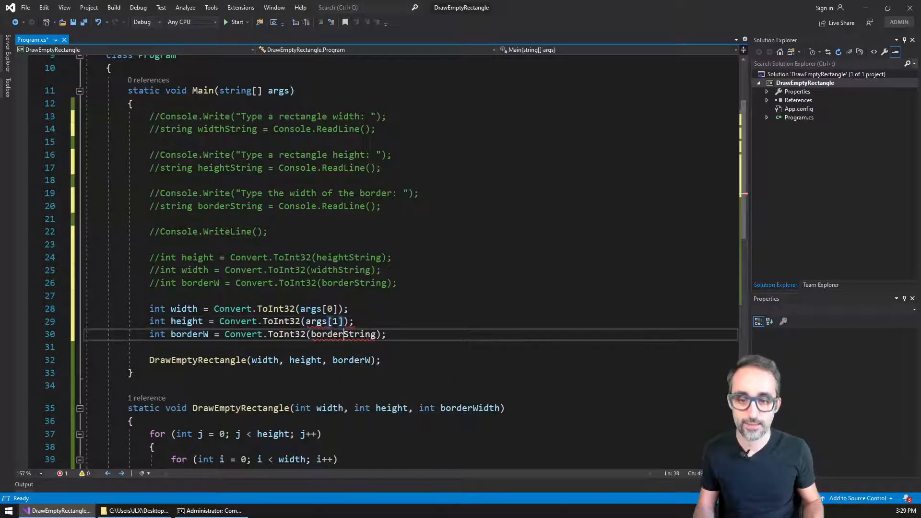
{"action": "double_click", "coordinate": [343, 334]}
{"action": "type", "text": "args[2]"}
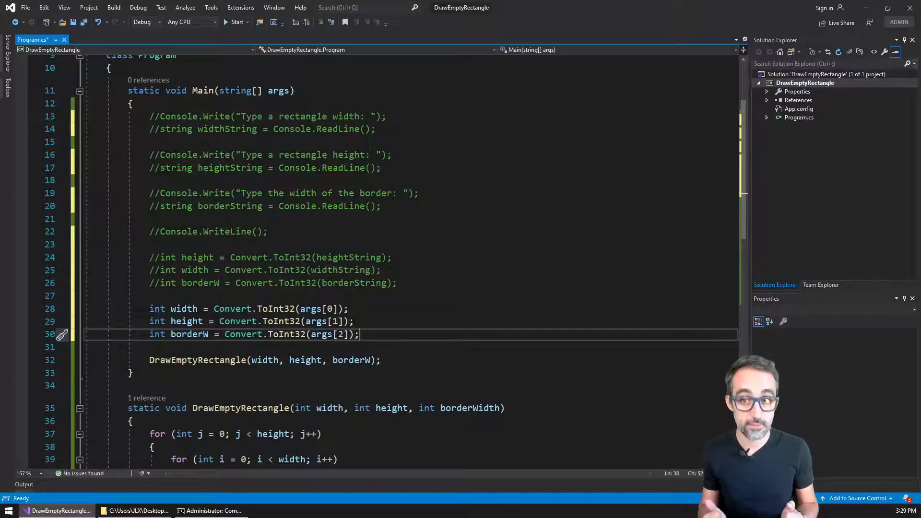
{"action": "key", "text": "ctrl+s"}
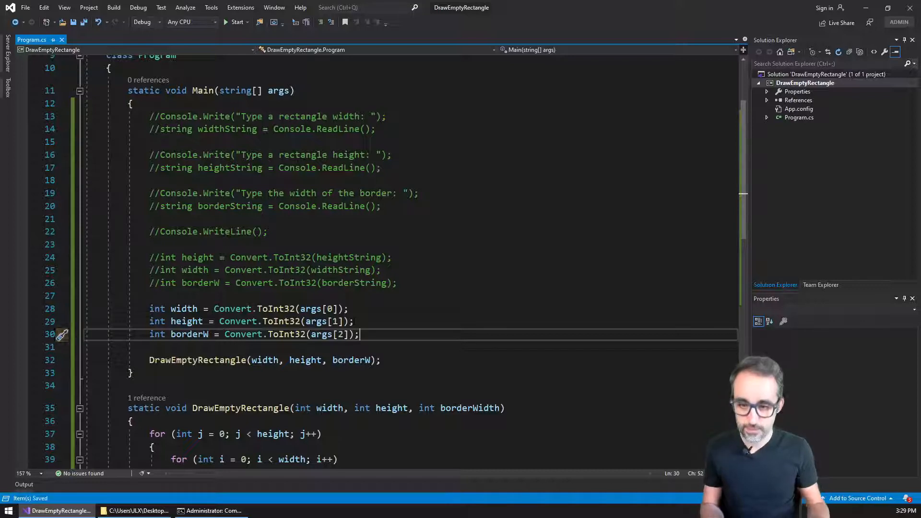
{"action": "left_click", "coordinate": [113, 7]}
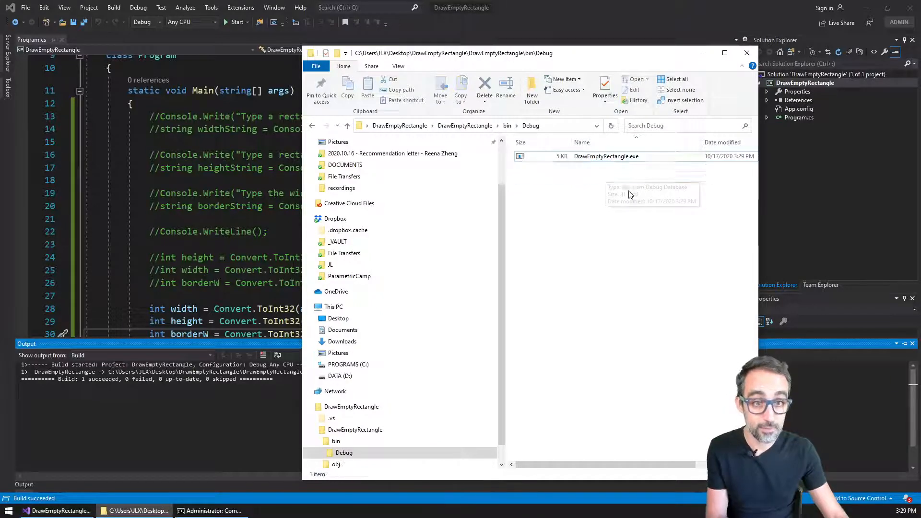
Run DrawEmptyRectangle.exe 80 30 2 to draw an 80-by-30 rectangle with a two-character border.
{"action": "left_click", "coordinate": [213, 511]}
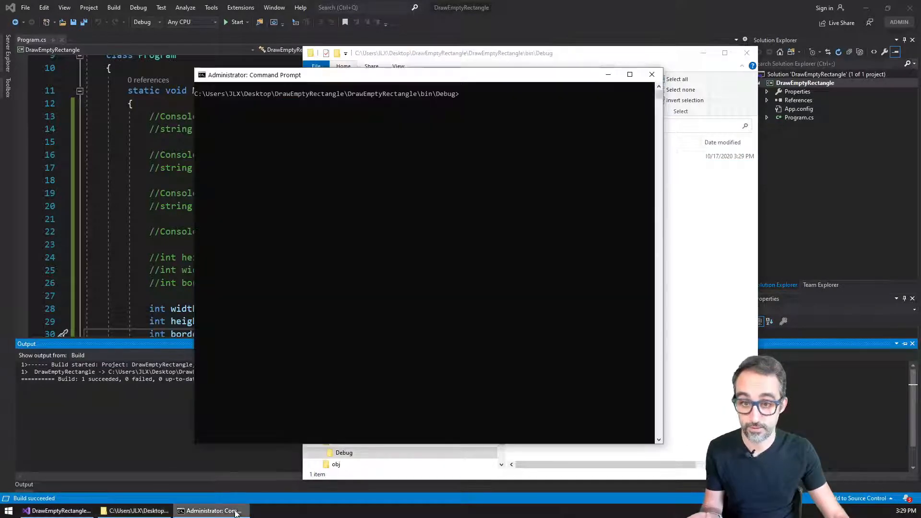
{"action": "type", "text": "DrawEmptyRectangle.exe 80 30 3"}
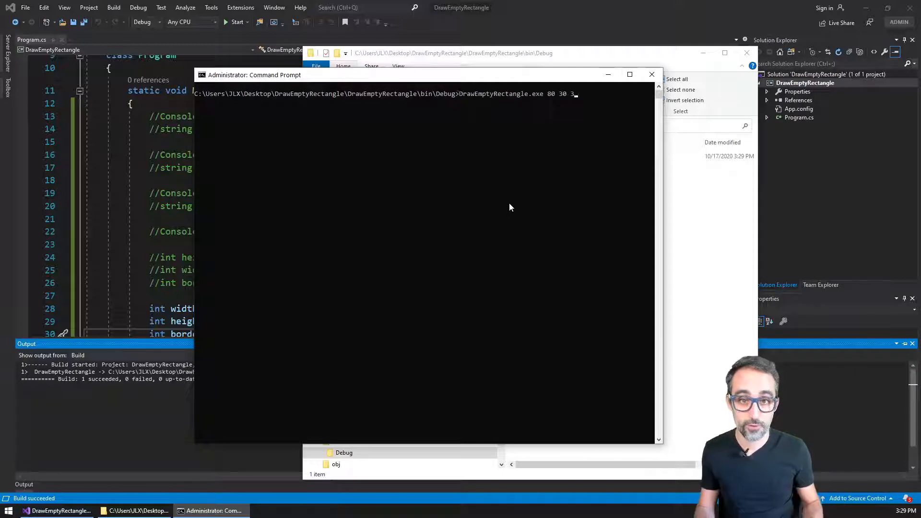
{"action": "key", "text": "enter"}
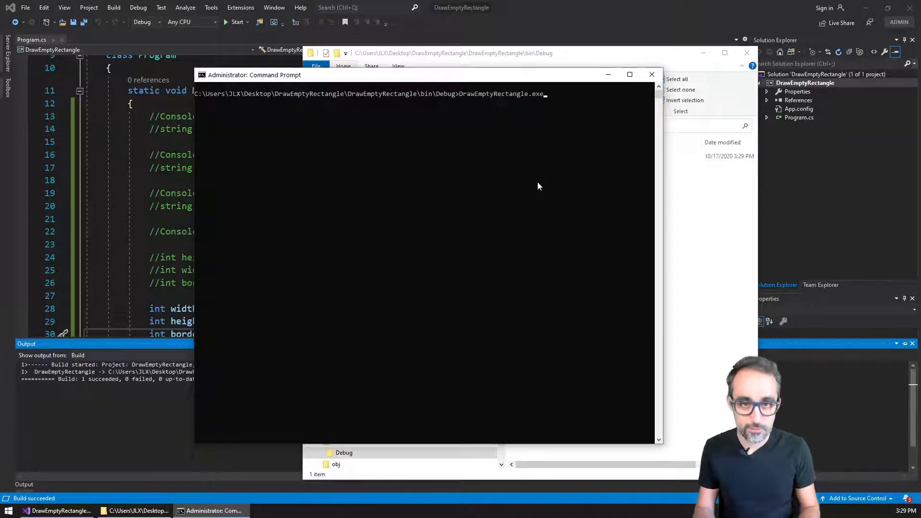
{"action": "type", "text": "80"}
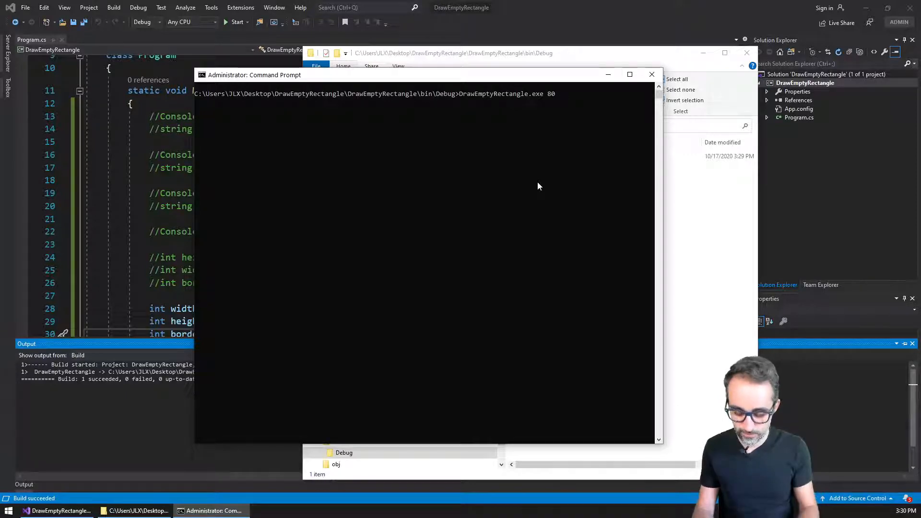
{"action": "type", "text": "30 2"}
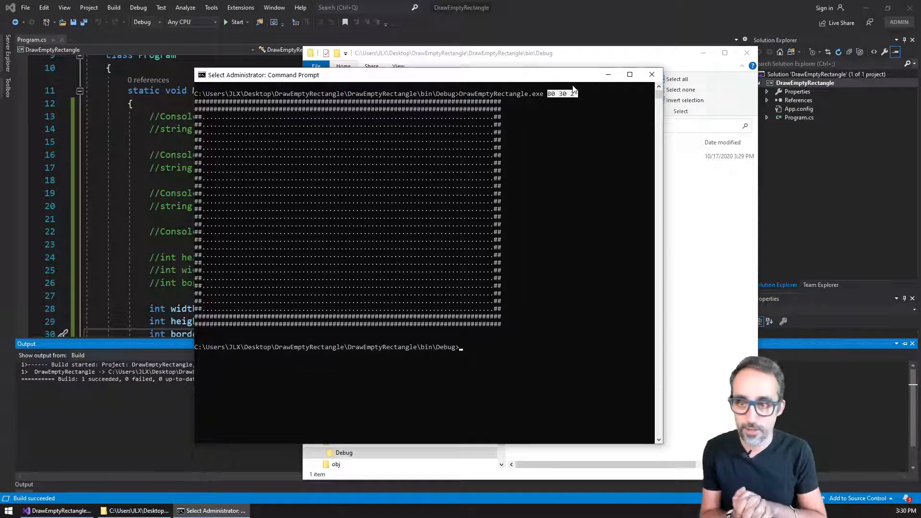
Draw a 20-by-200 rectangle with a one-character border from arguments, and clear the screen with cls.
{"action": "type", "text": "cls"}
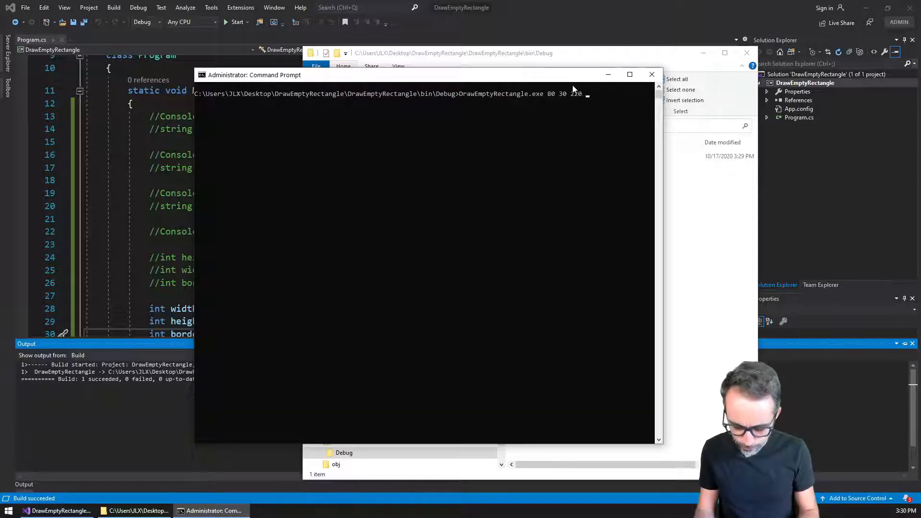
{"action": "type", "text": "200"}
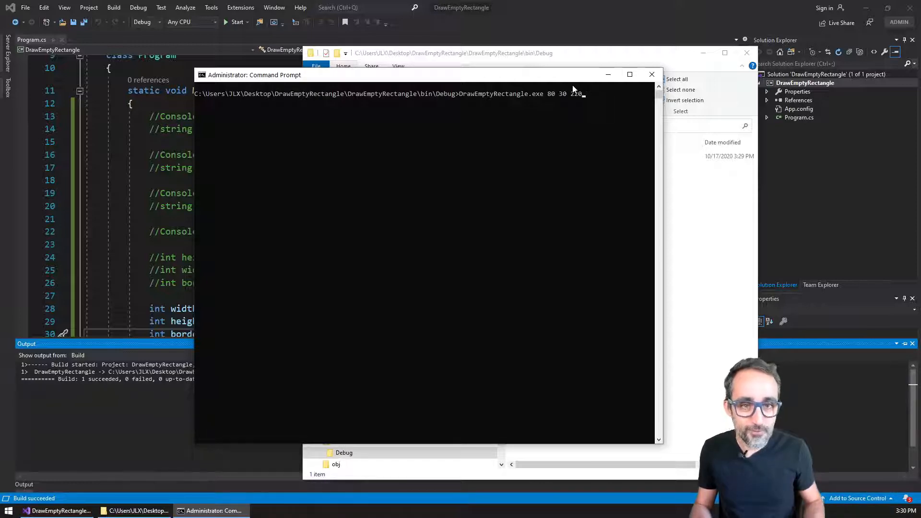
{"action": "key", "text": "Backspace"}
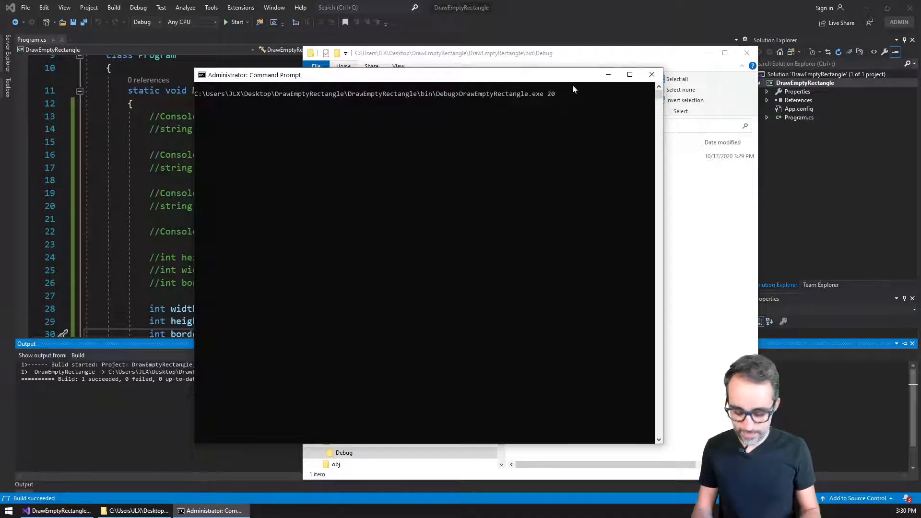
{"action": "type", "text": "200 1"}
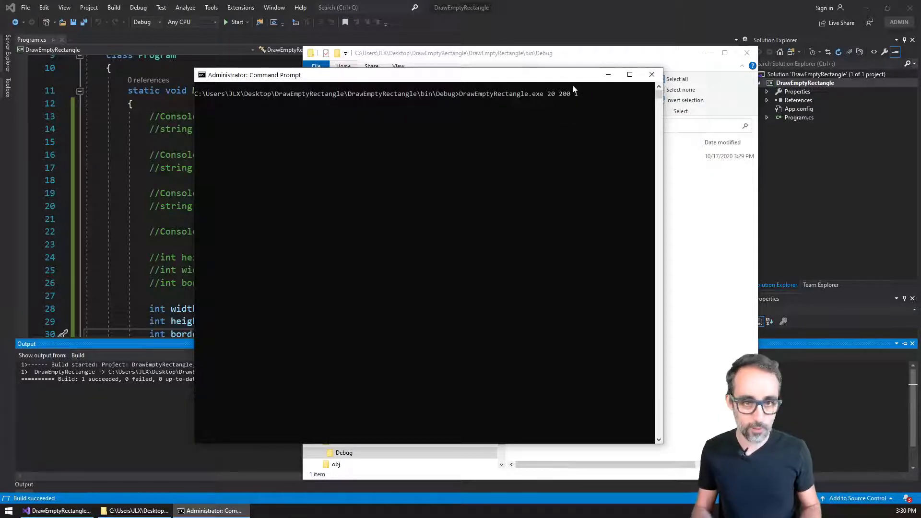
{"action": "key", "text": "enter"}
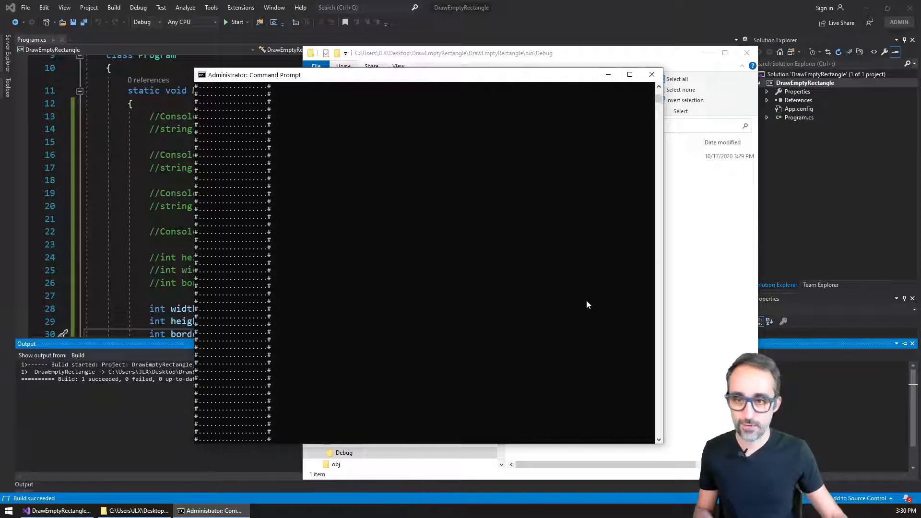
{"action": "type", "text": "DrawEmptyRectangle.exe 20 200 1"}
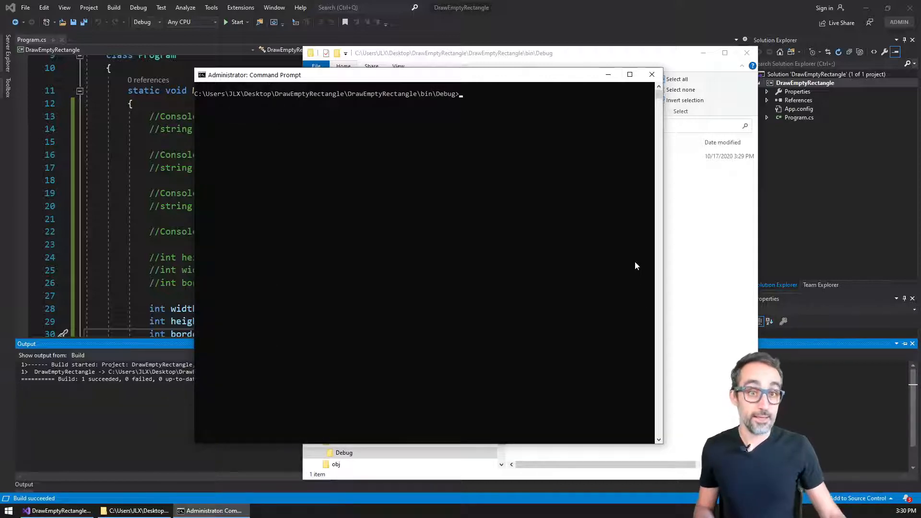
{"action": "mouse_move", "coordinate": [592, 281]}
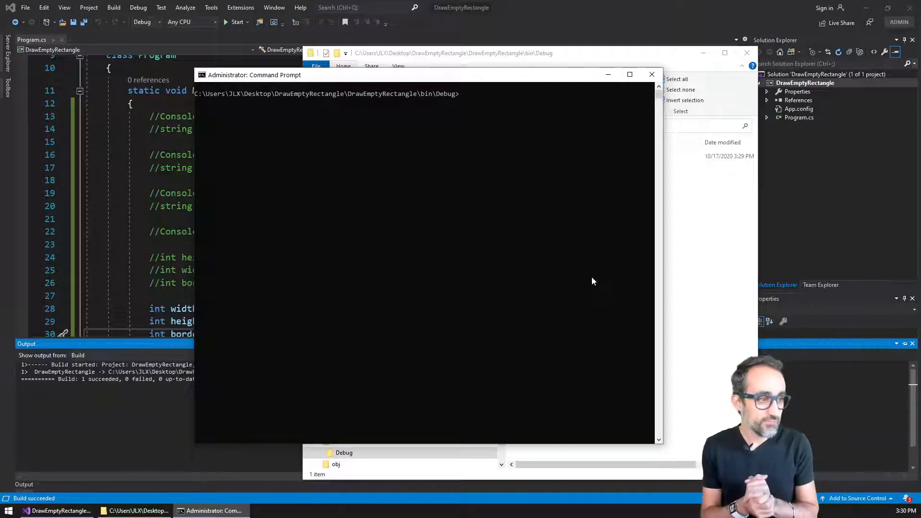